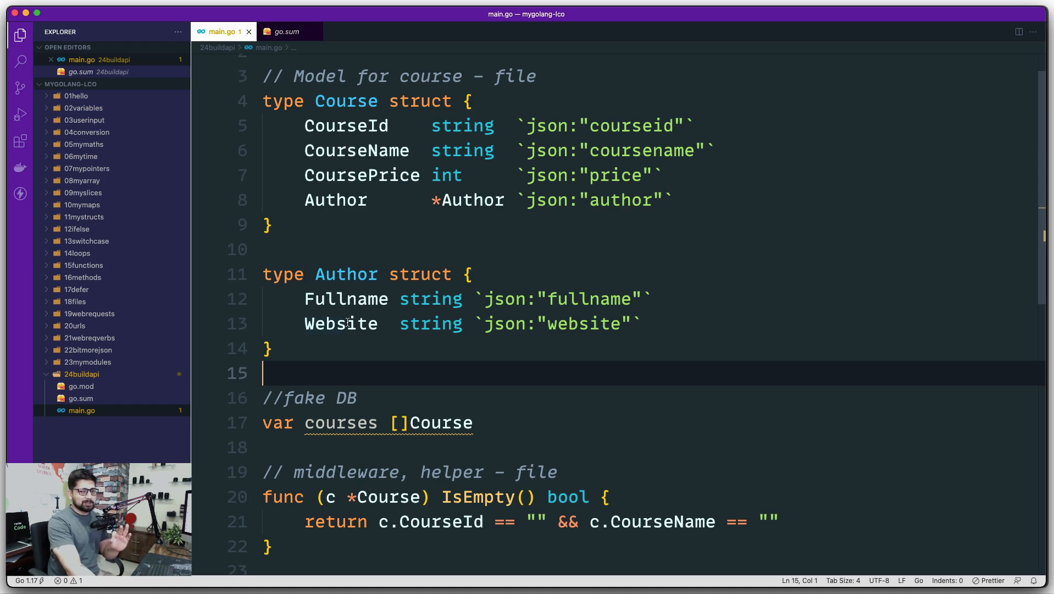
# - Review the earlier module's main.go, noting the serveHome handler and Methods GET restriction on the route
pyautogui.click(87, 362)
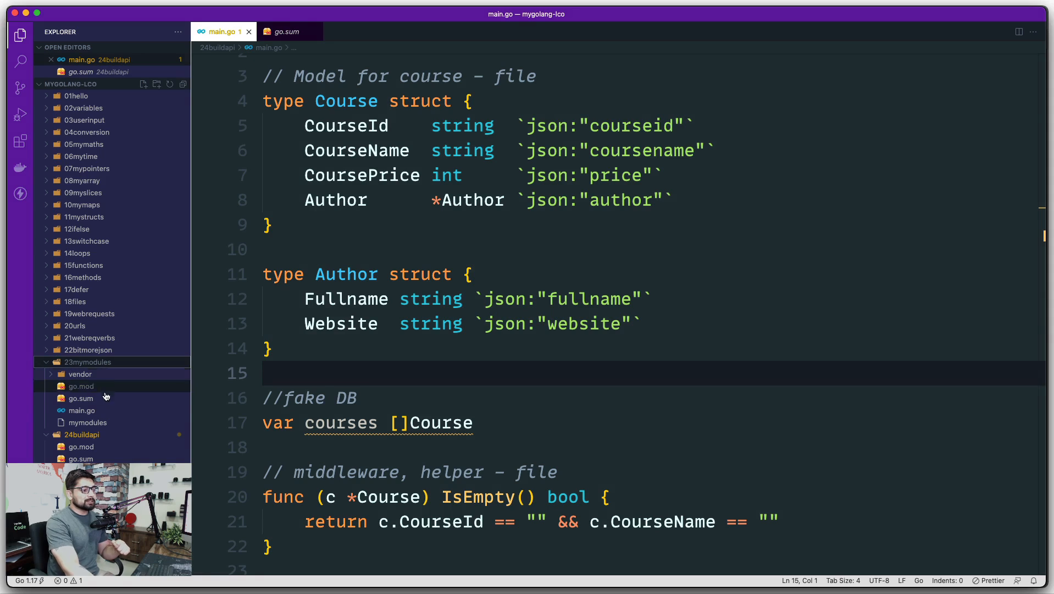
pyautogui.click(81, 410)
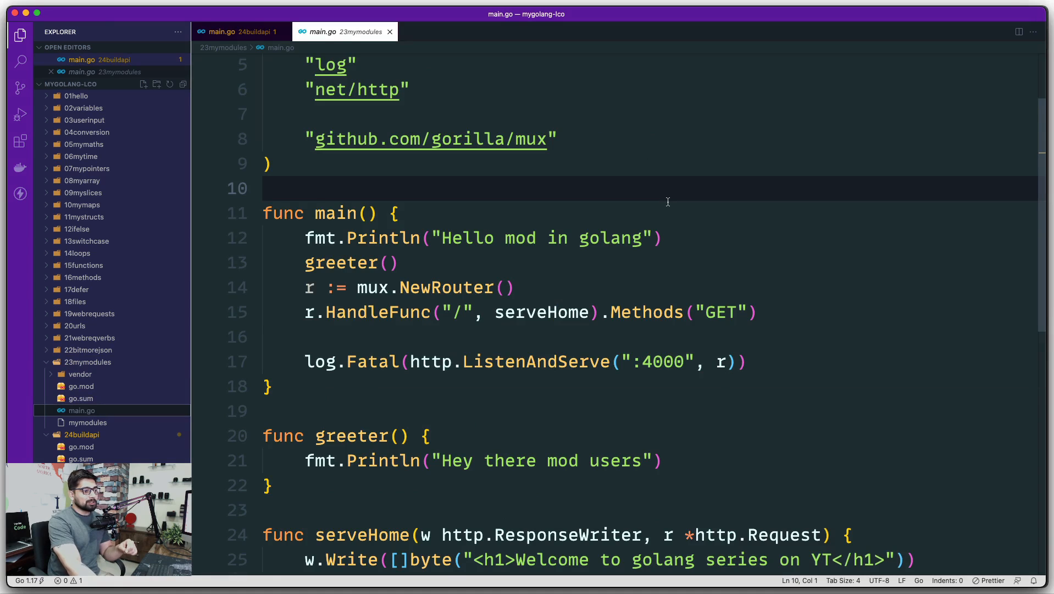
pyautogui.scroll(-3)
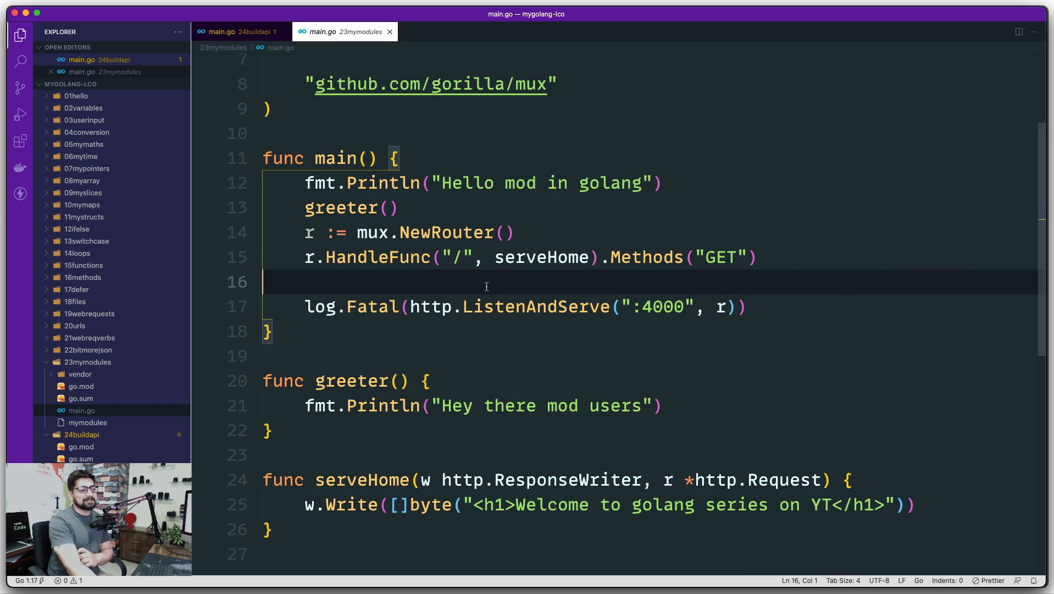
pyautogui.doubleClick(541, 257)
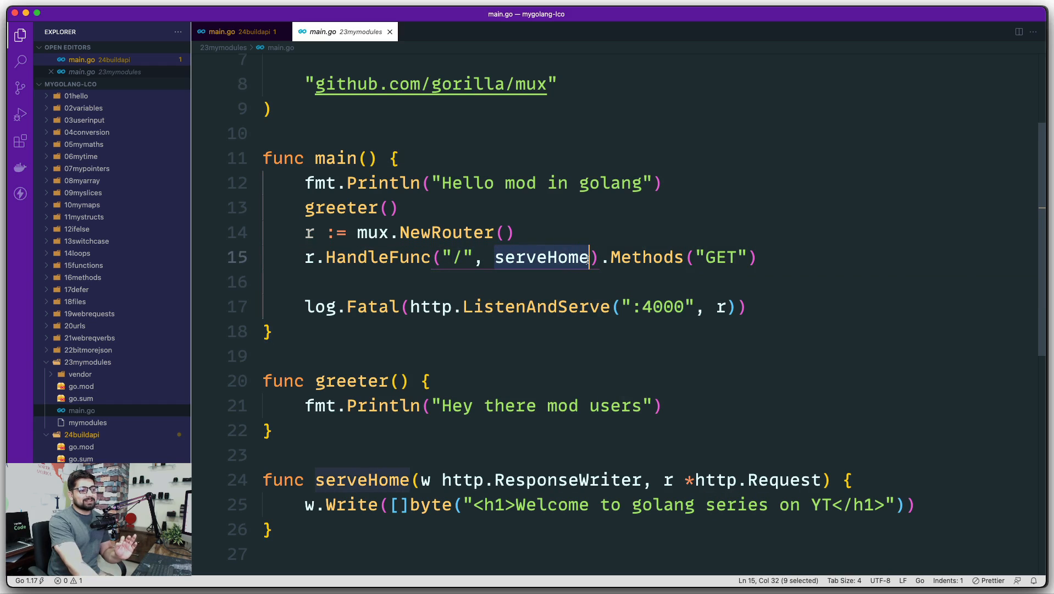
pyautogui.click(732, 281)
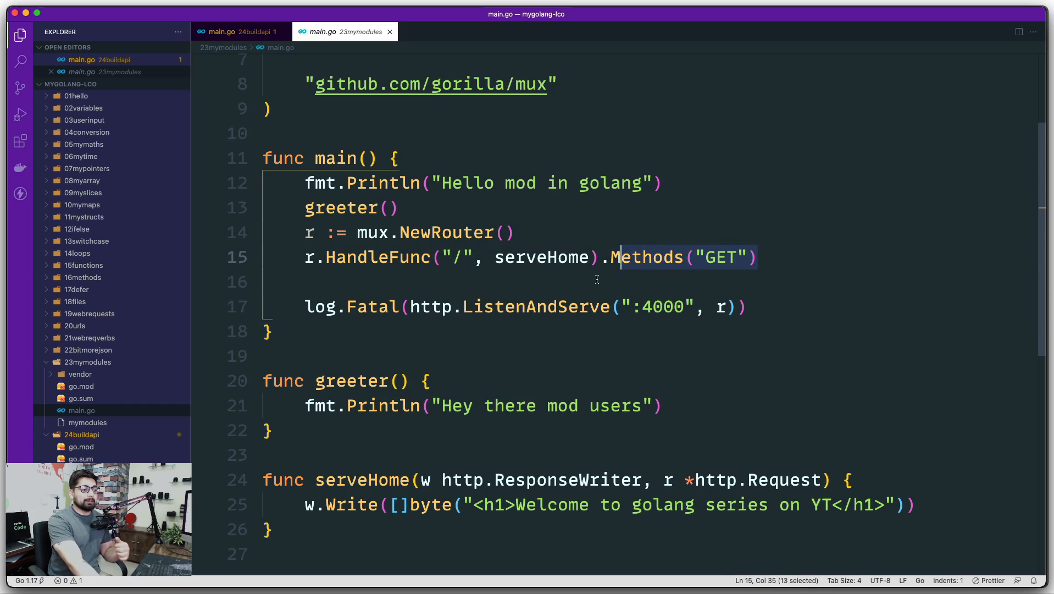
pyautogui.doubleClick(541, 258)
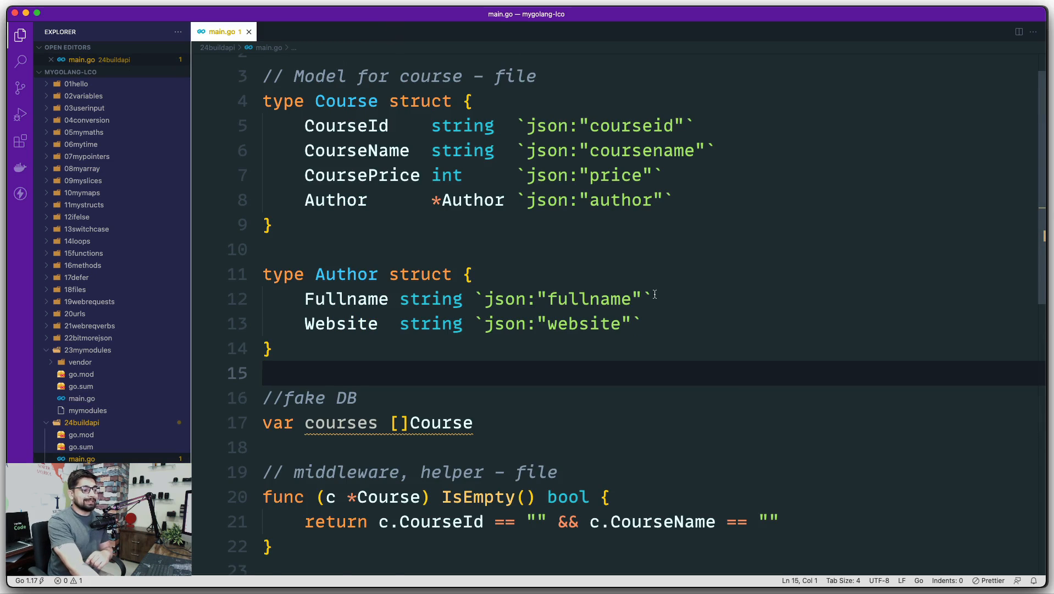
# - Add a //controllers - file comment below the main function in the API's main.go
pyautogui.scroll(-3)
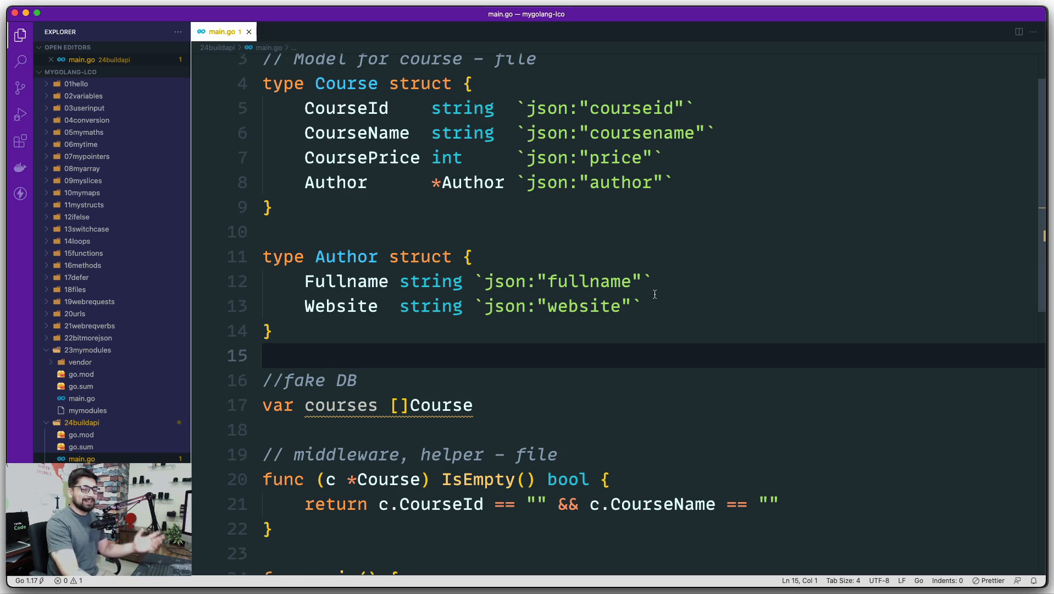
pyautogui.scroll(-3)
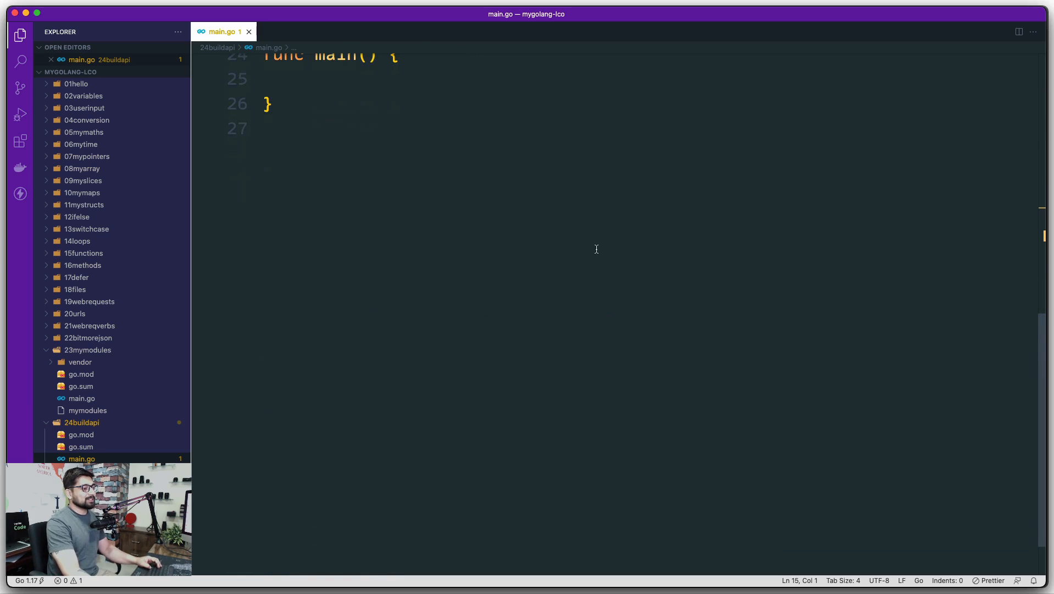
pyautogui.write('//')
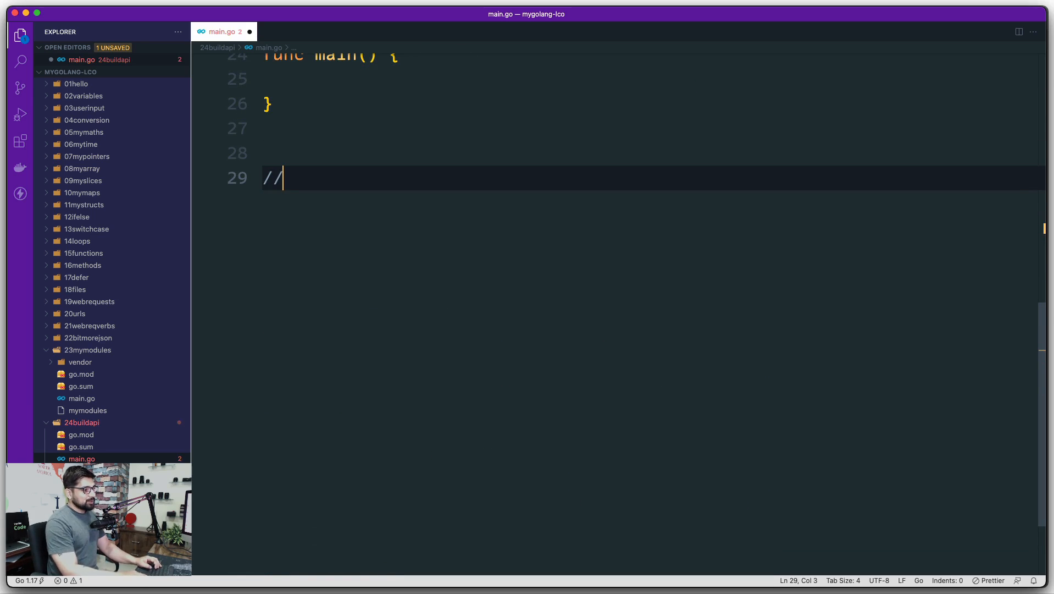
pyautogui.write('contril')
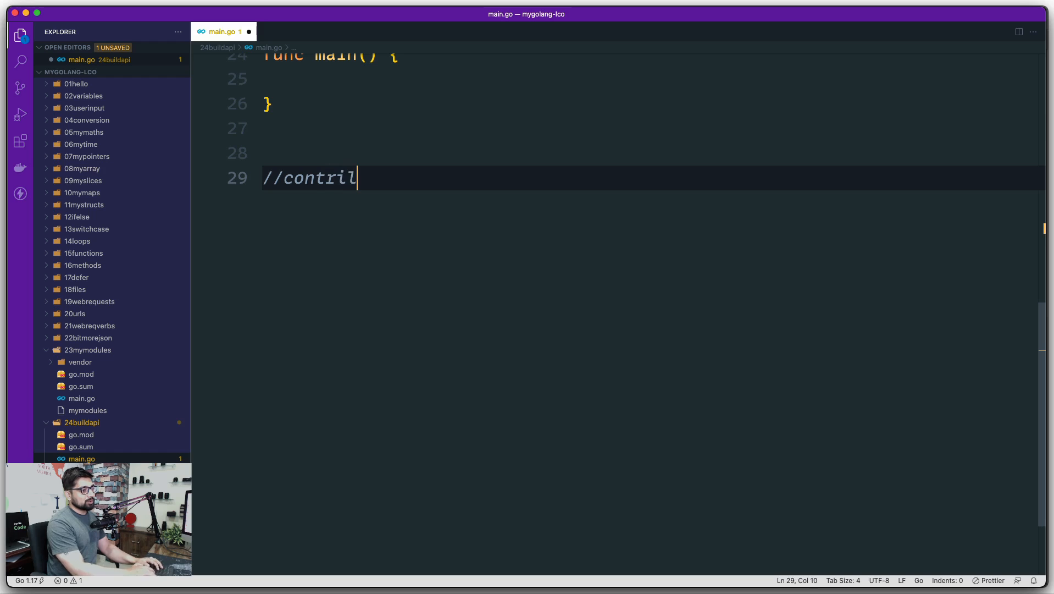
pyautogui.write('ler')
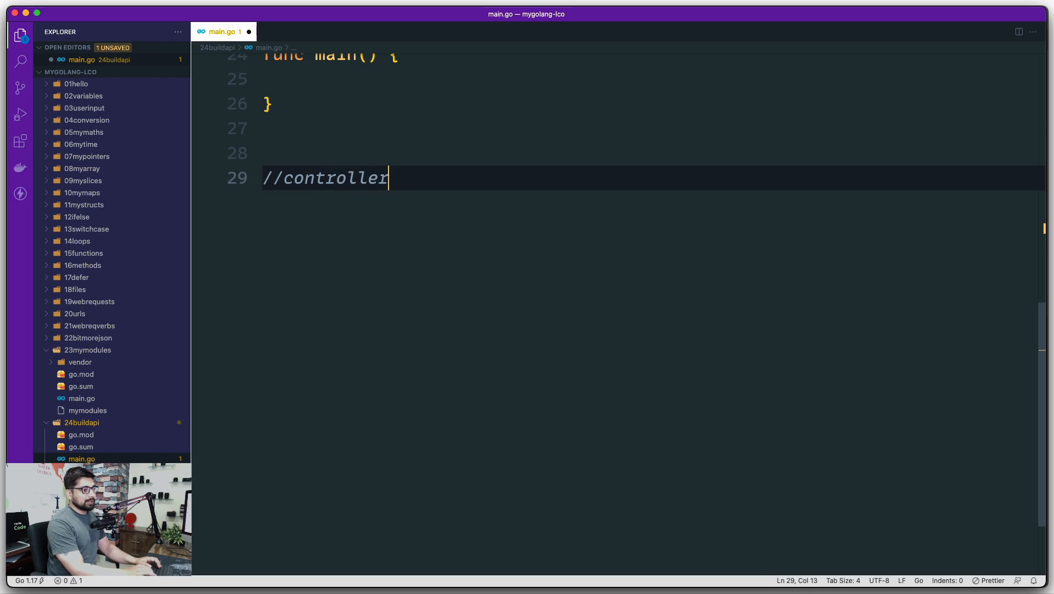
pyautogui.write('s - fil')
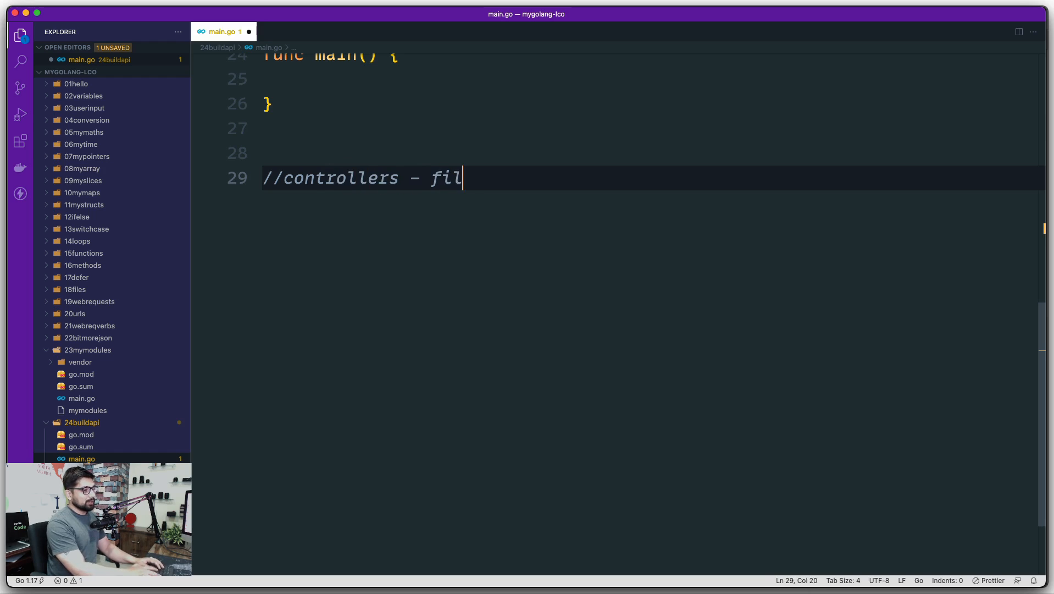
pyautogui.write('e')
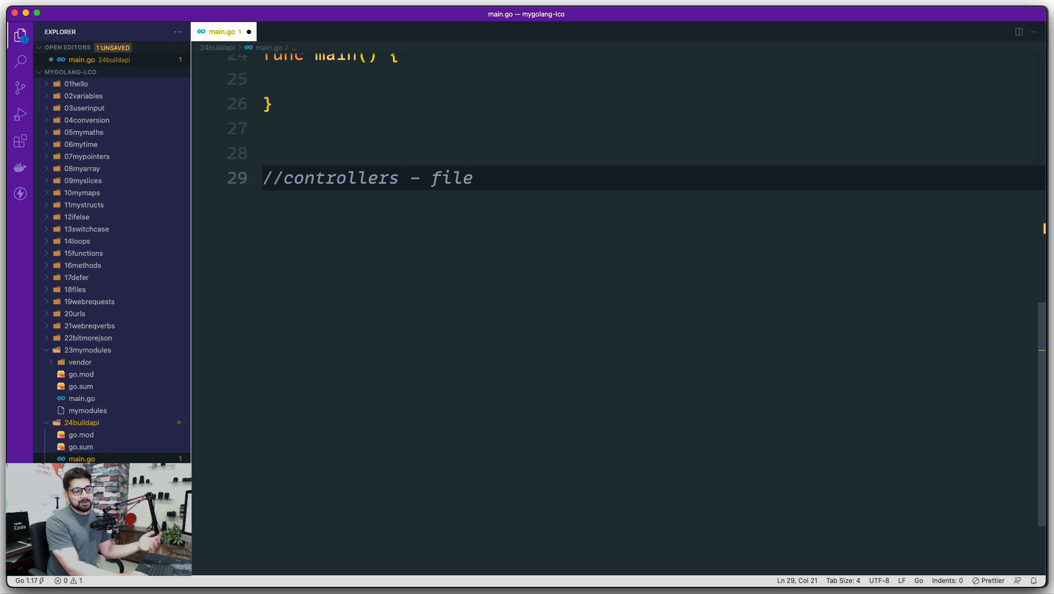
pyautogui.press('Enter')
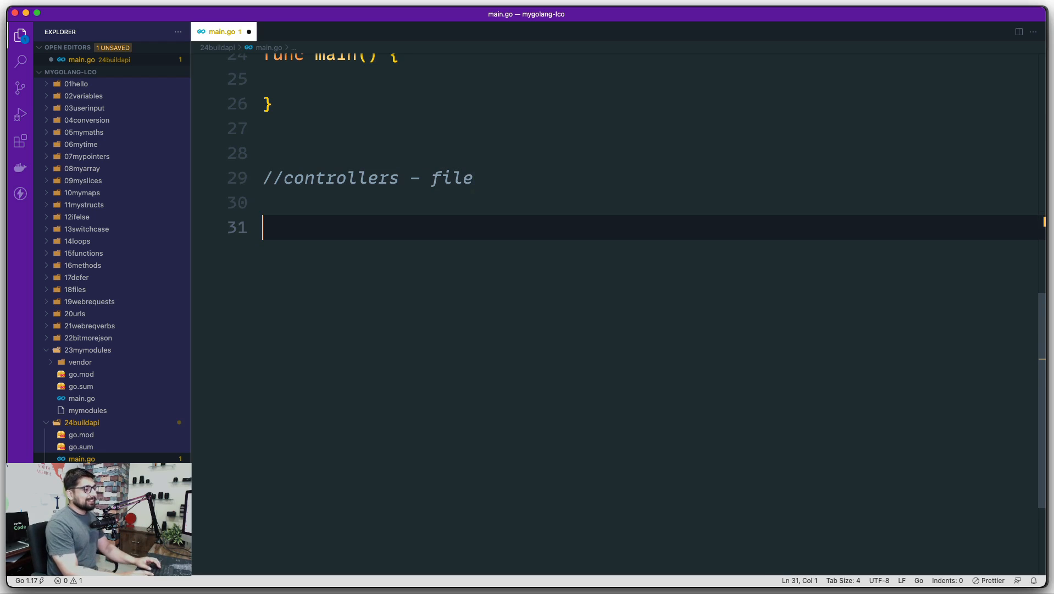
# - Add a // serve home route comment under the controllers section with a fresh line below
pyautogui.write('//')
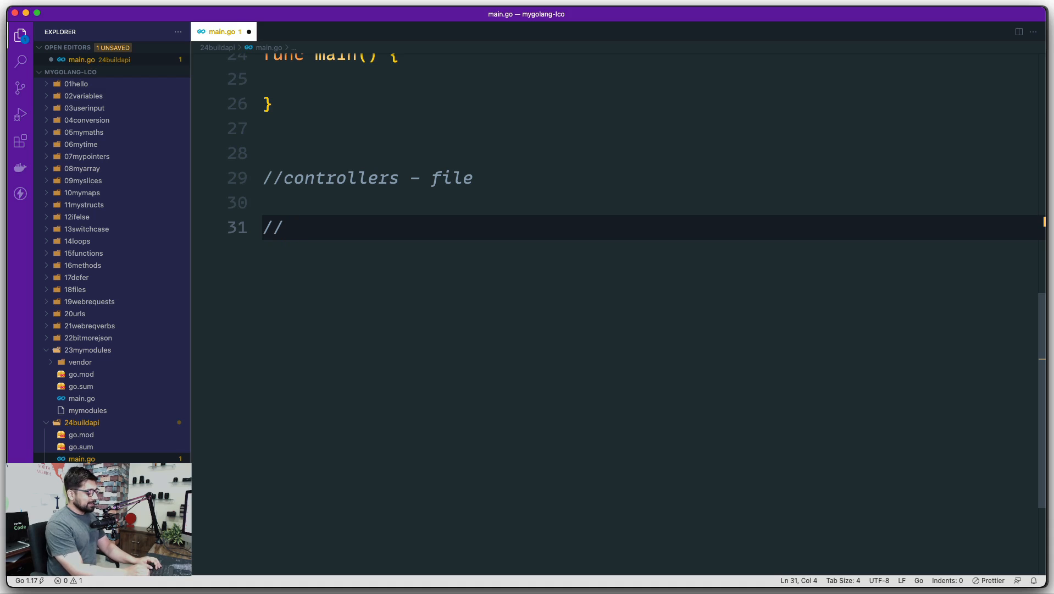
pyautogui.write('serve')
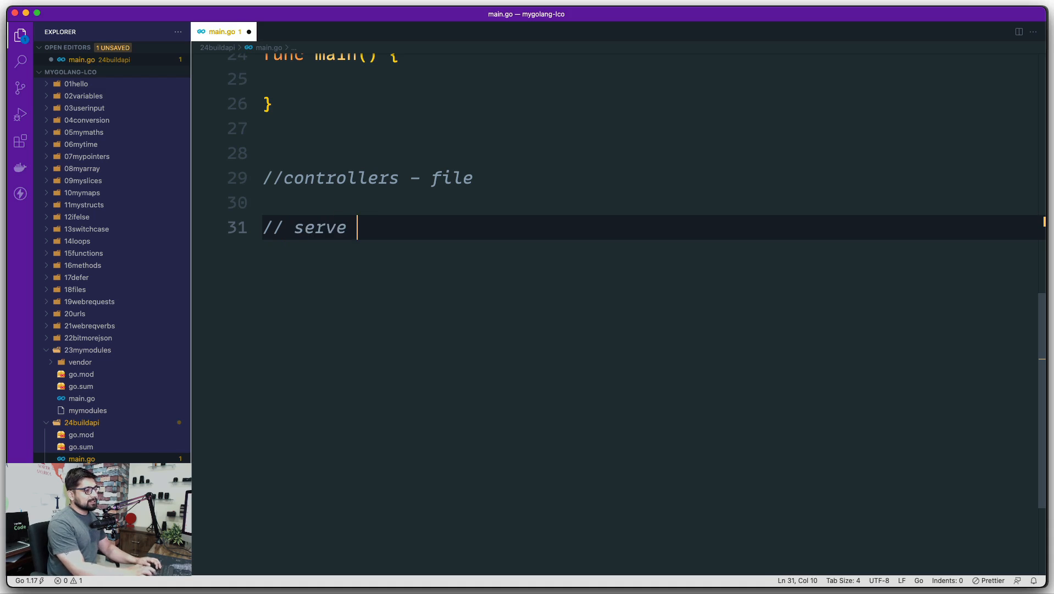
pyautogui.write('homme route')
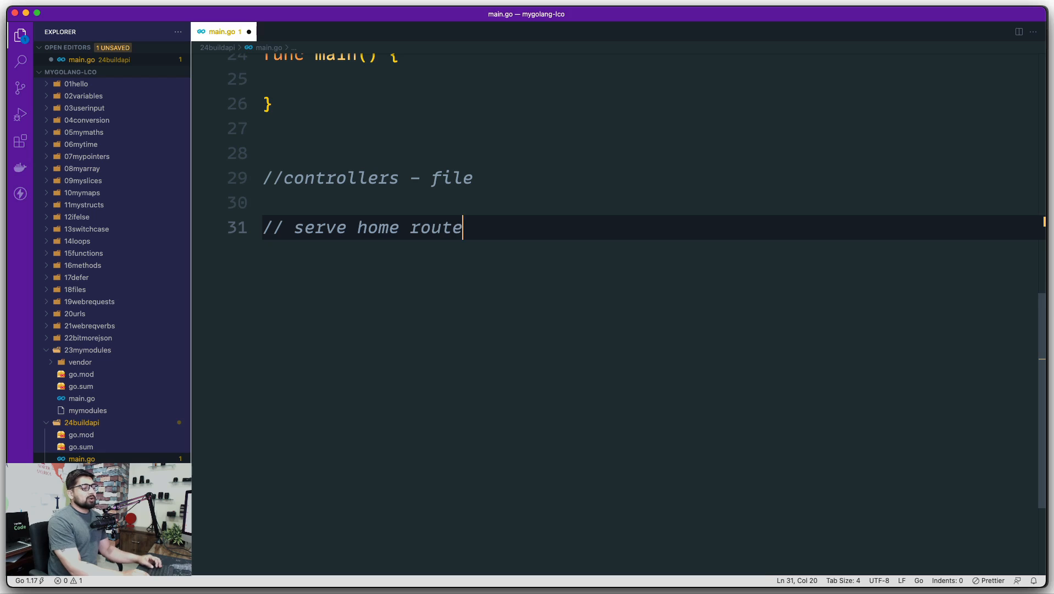
pyautogui.press('Enter')
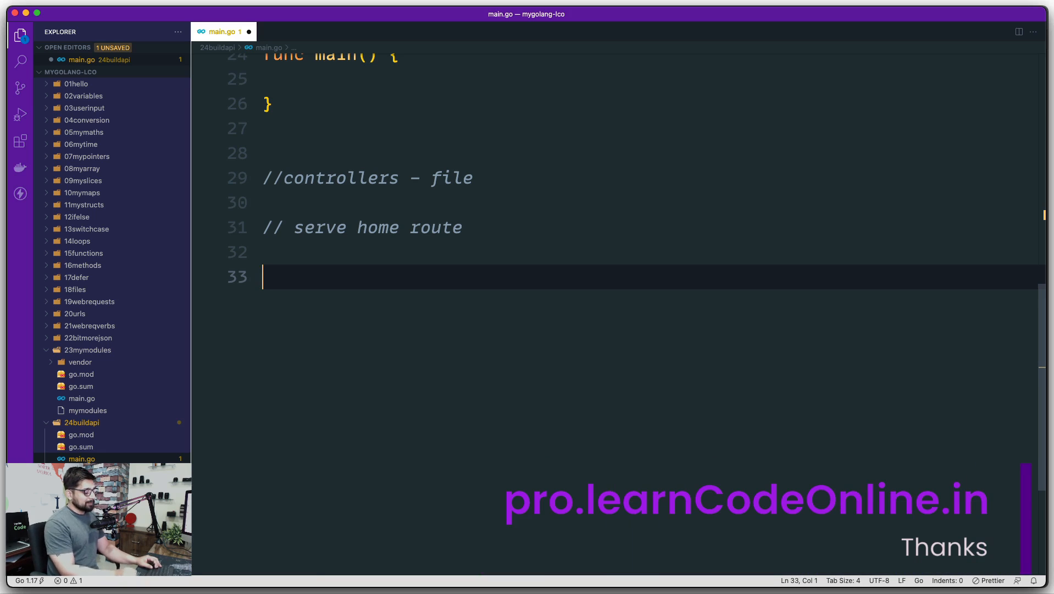
# - Declare func serveHome with parameters w http.ResponseWriter and r
pyautogui.write('func')
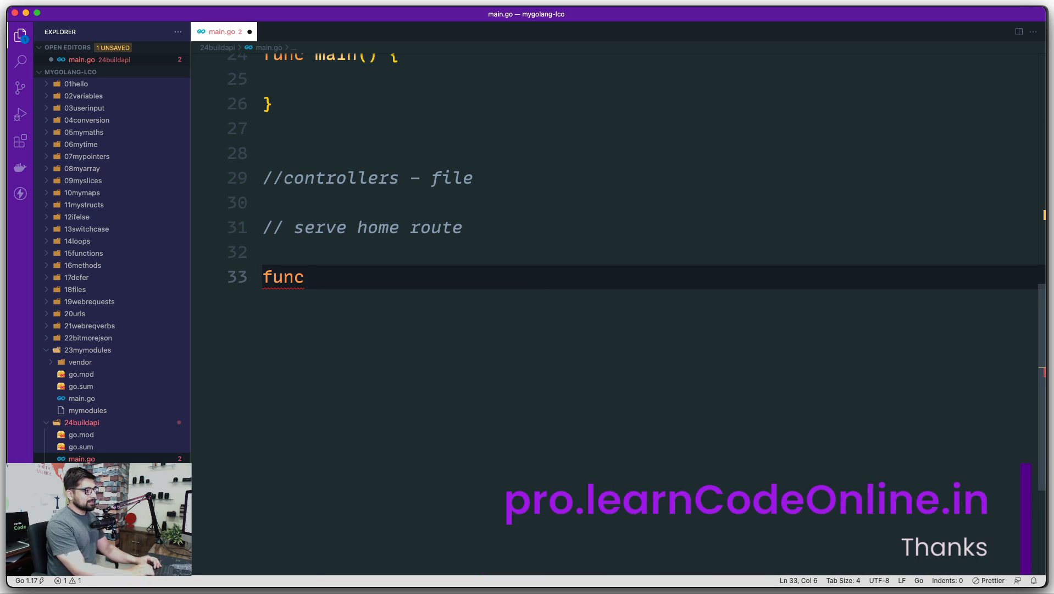
pyautogui.write('serveHome')
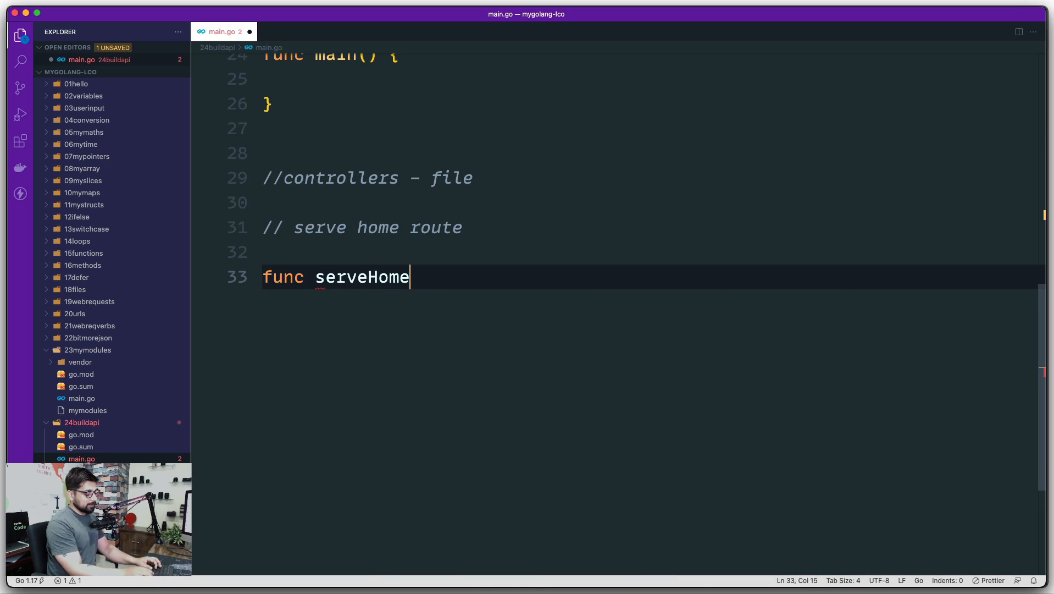
pyautogui.write('()')
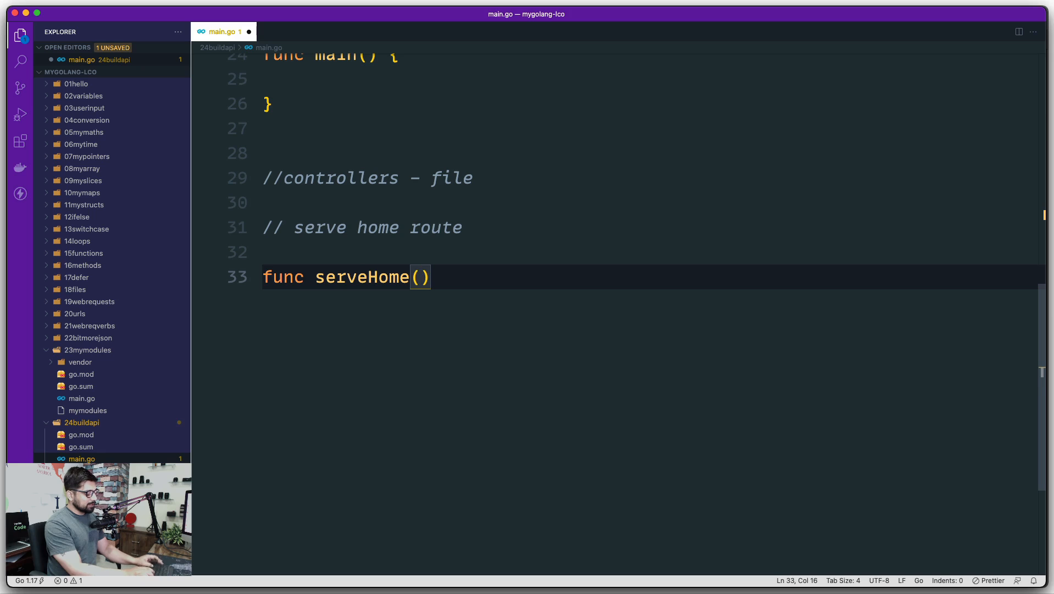
pyautogui.write('w, r')
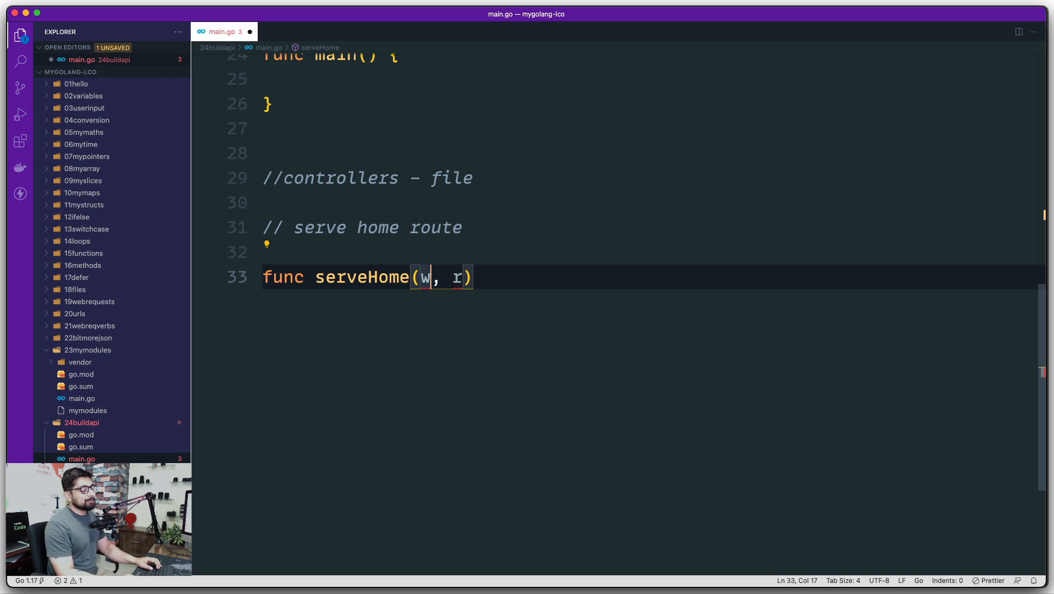
pyautogui.write('" "')
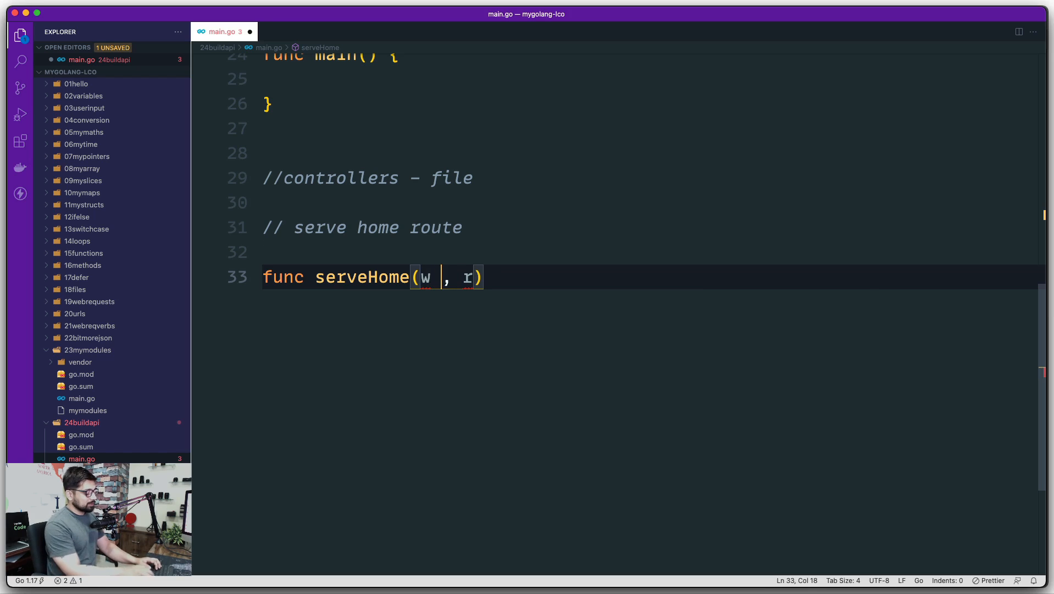
pyautogui.write('http')
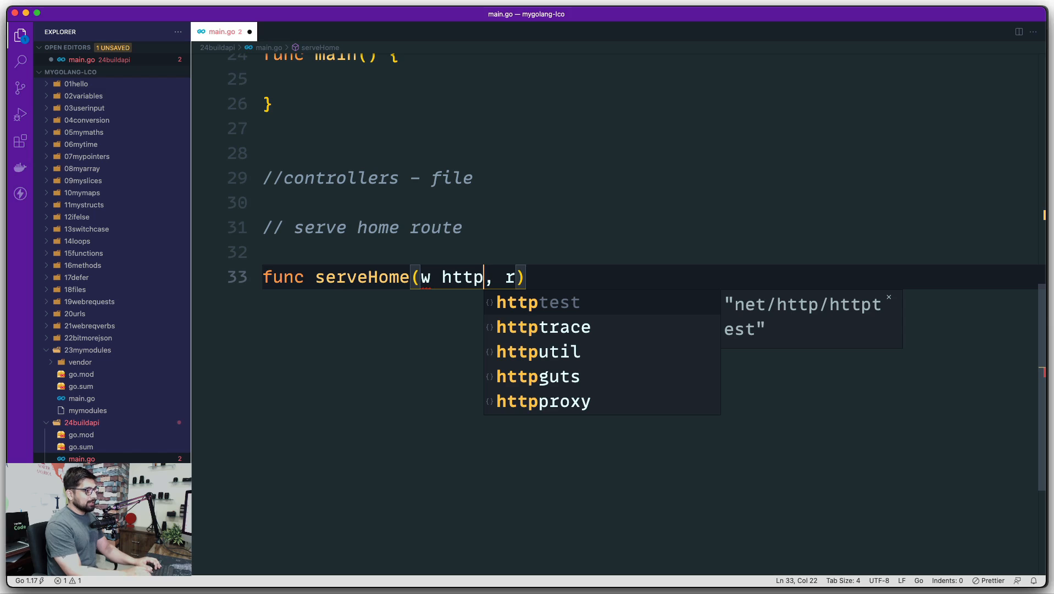
pyautogui.write('.ResponseWriter')
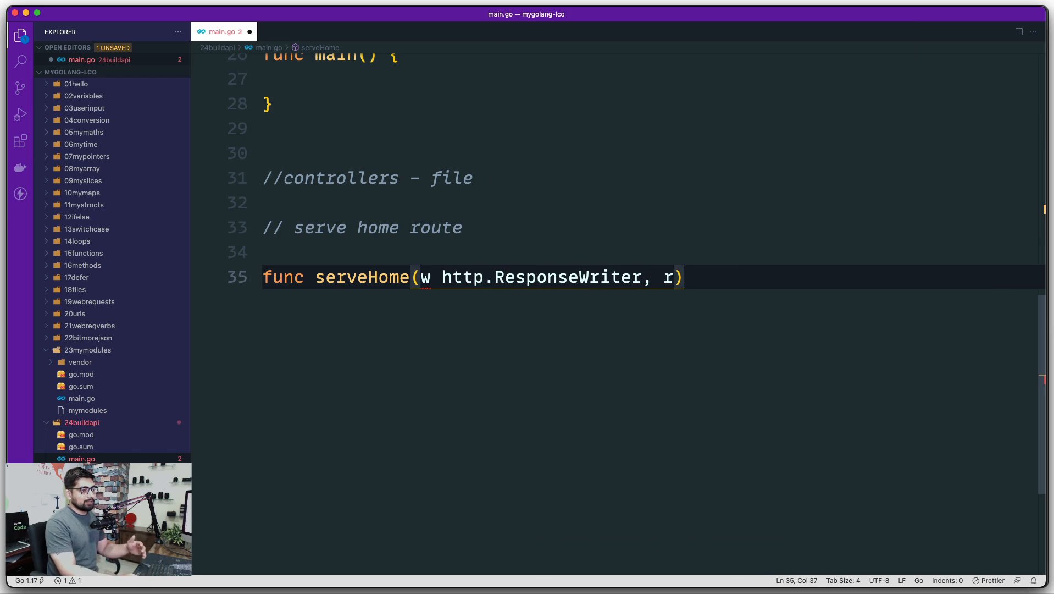
pyautogui.write('" "')
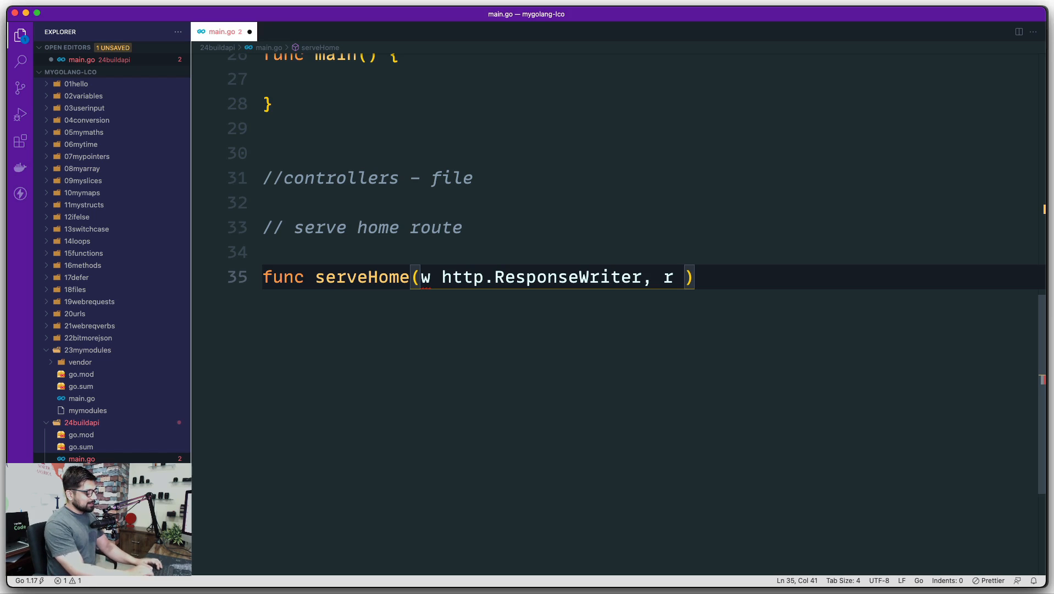
# - Type the r parameter as *http.Request and give serveHome an empty body
pyautogui.write('*http.Request')
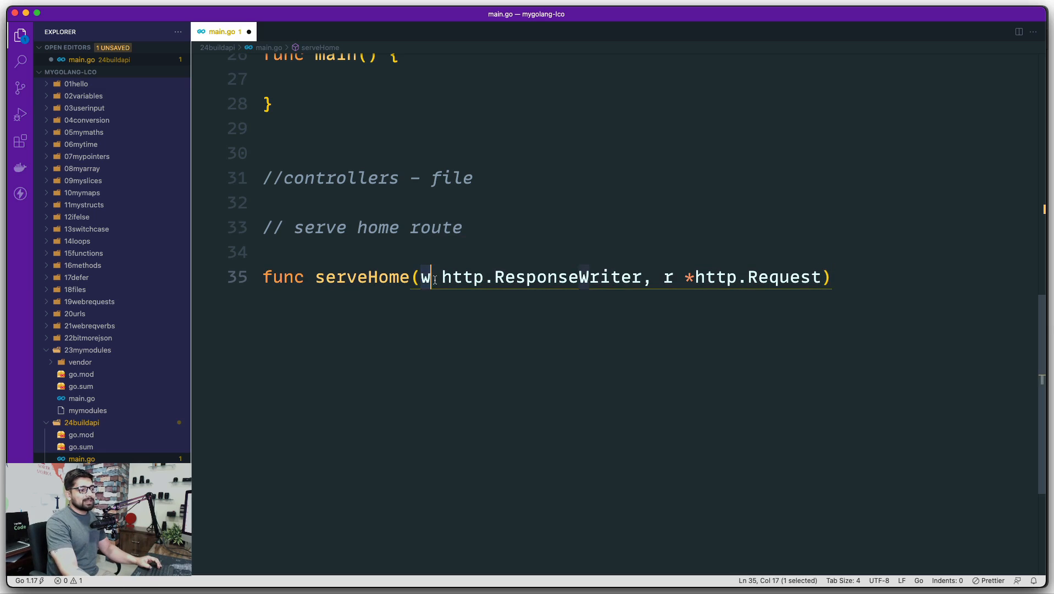
pyautogui.moveTo(433, 276); pyautogui.dragTo(642, 275)
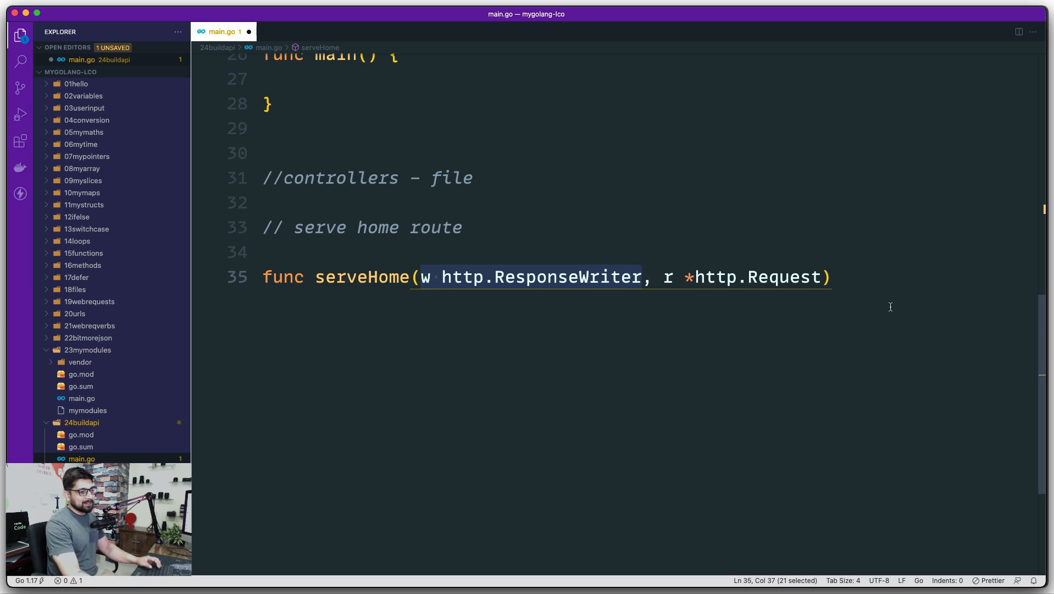
pyautogui.write('{')
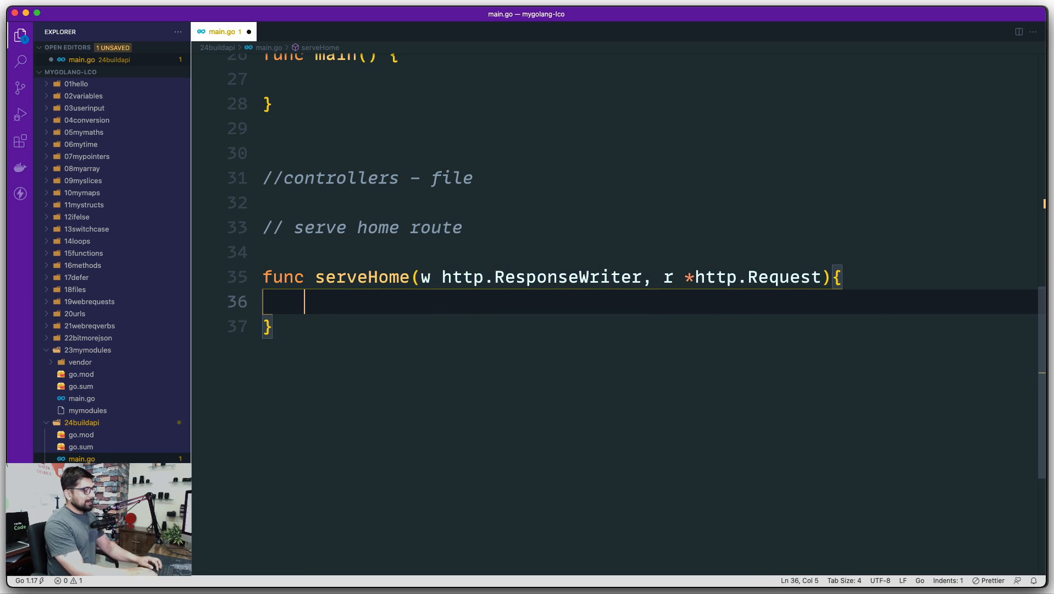
# - Make serveHome write "<h1>Welcome to API by LearnCodeOnline</h1>" as bytes via w.Write
pyautogui.write('w.')
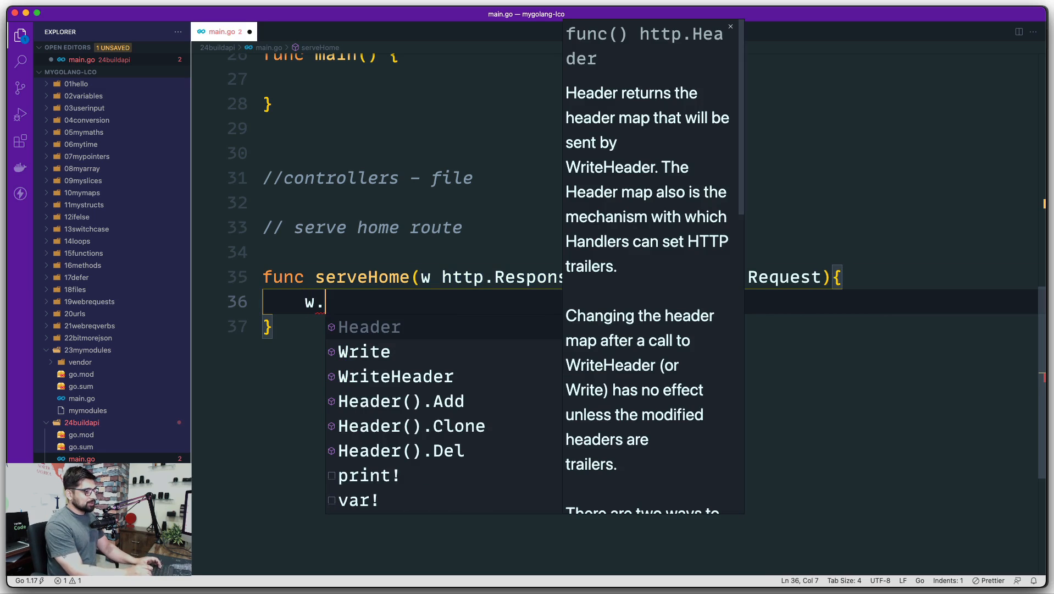
pyautogui.click(364, 351)
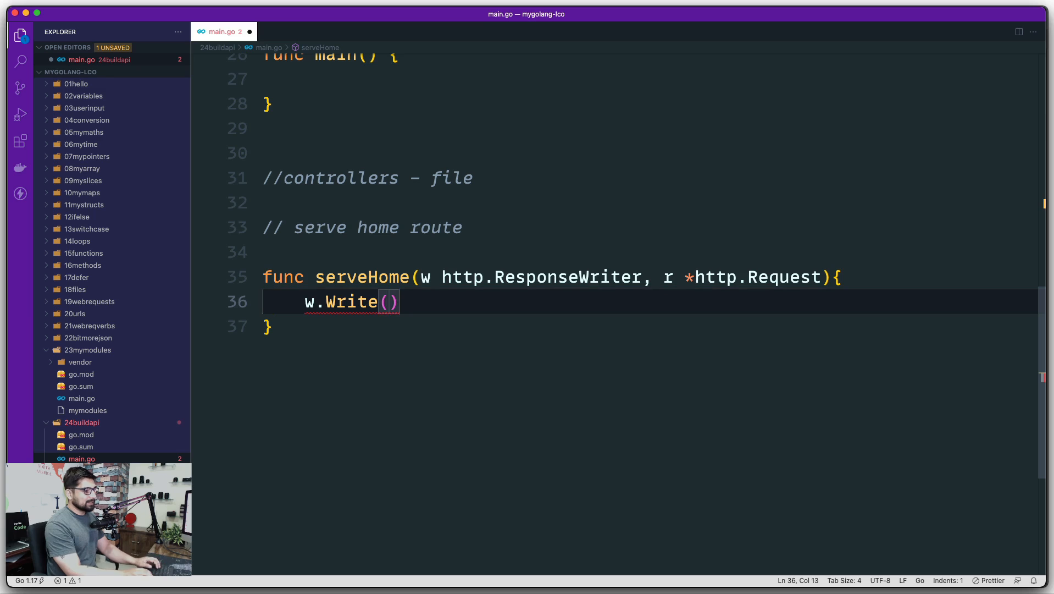
pyautogui.write('[]')
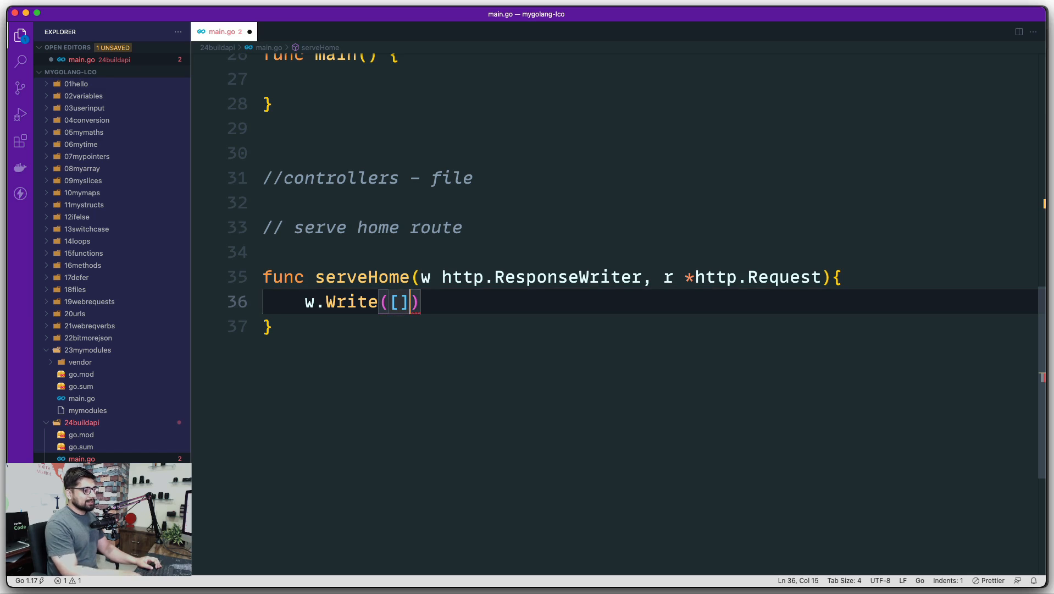
pyautogui.write('byte(')
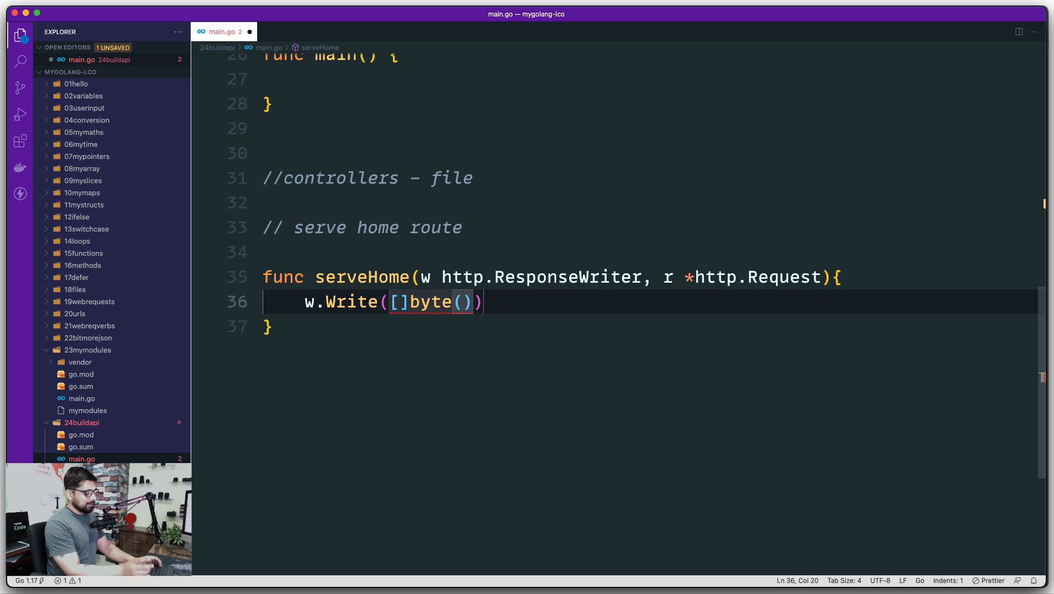
pyautogui.write('"<')
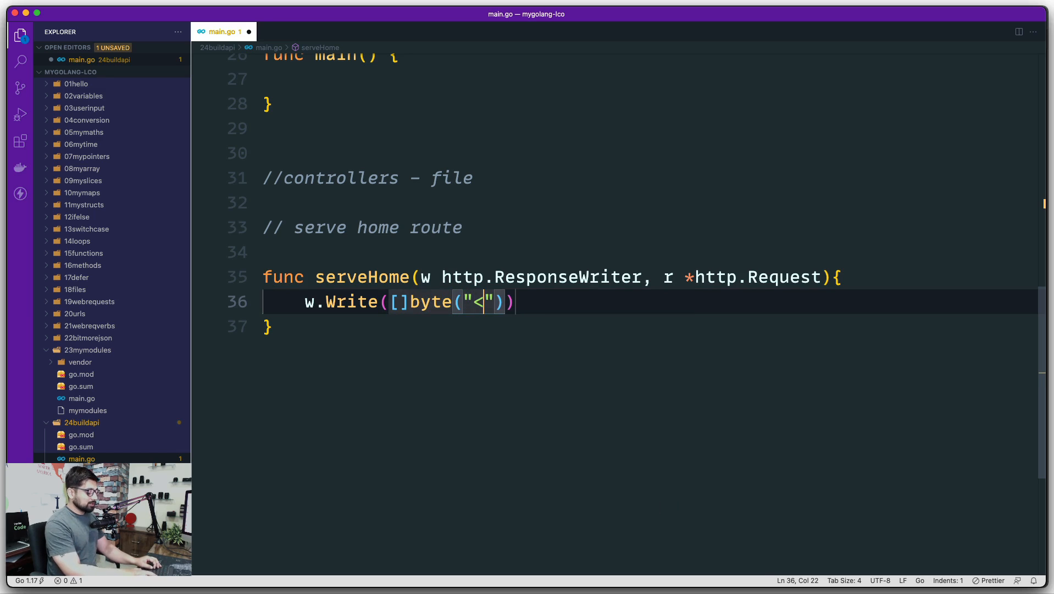
pyautogui.write('h1>')
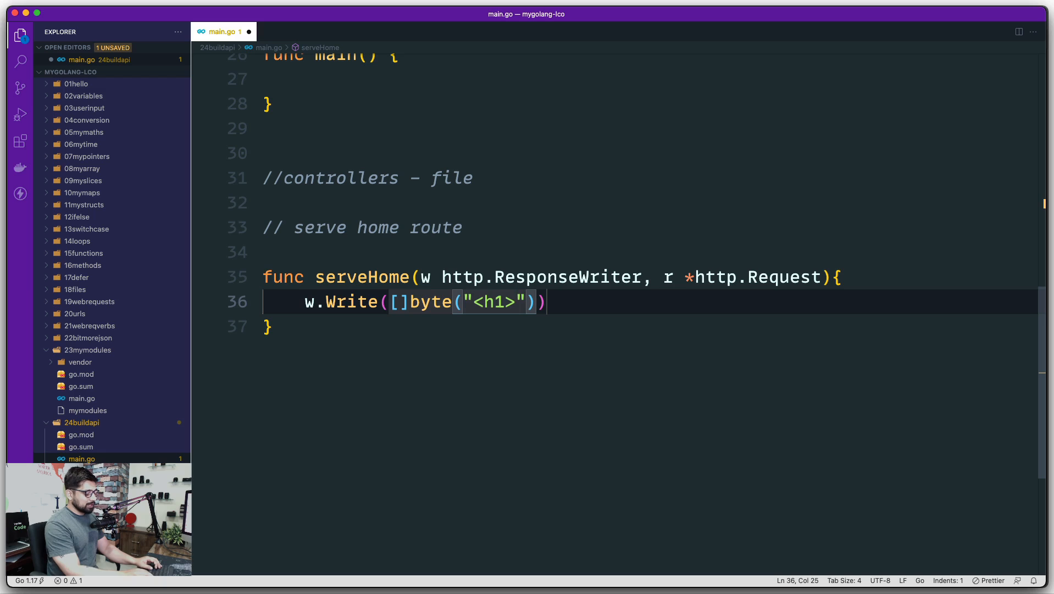
pyautogui.write('</>')
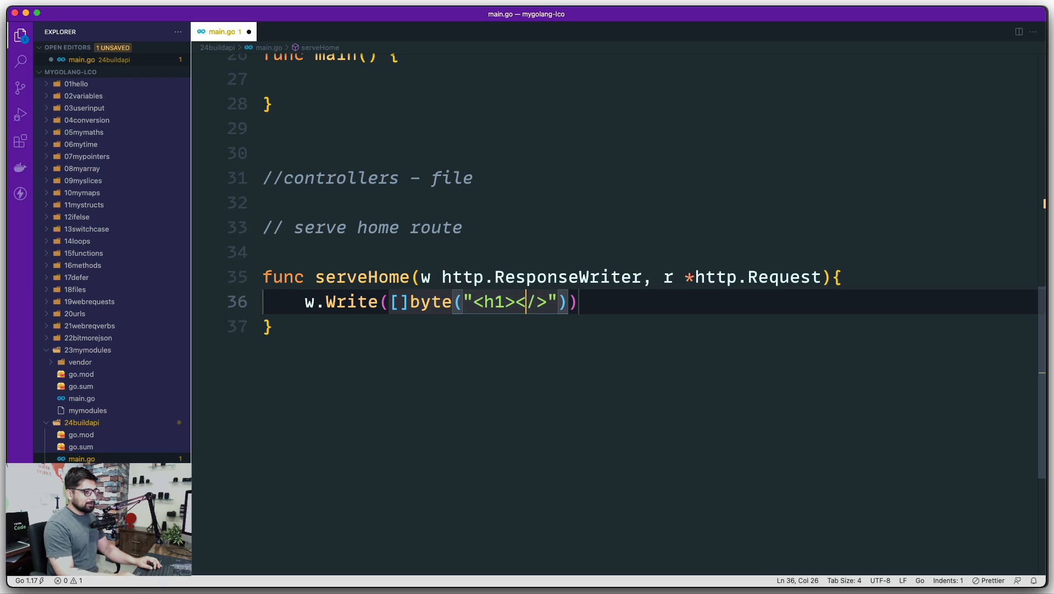
pyautogui.write('h1')
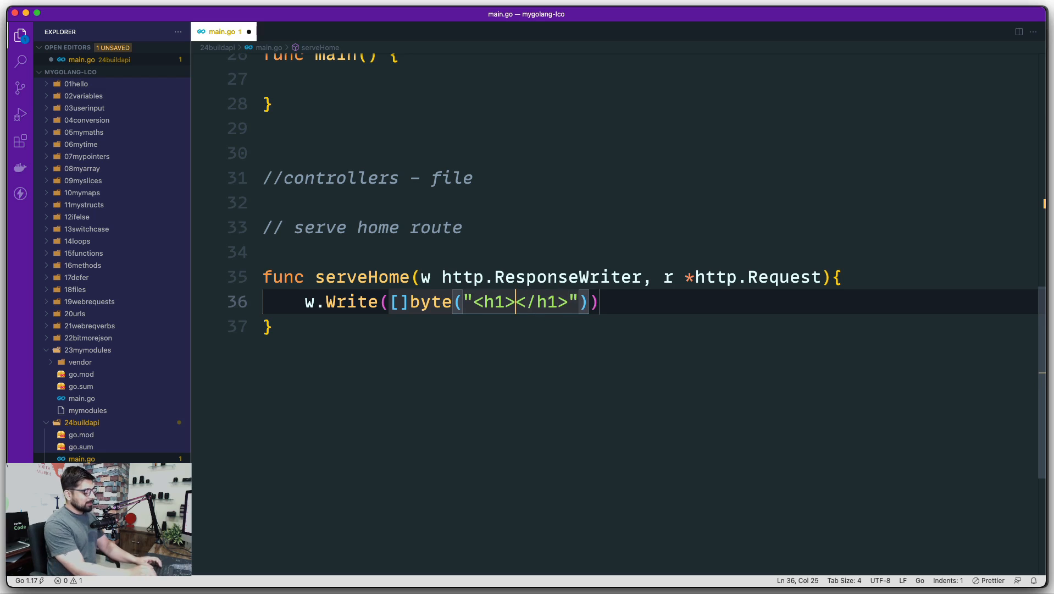
pyautogui.write('Welcome to')
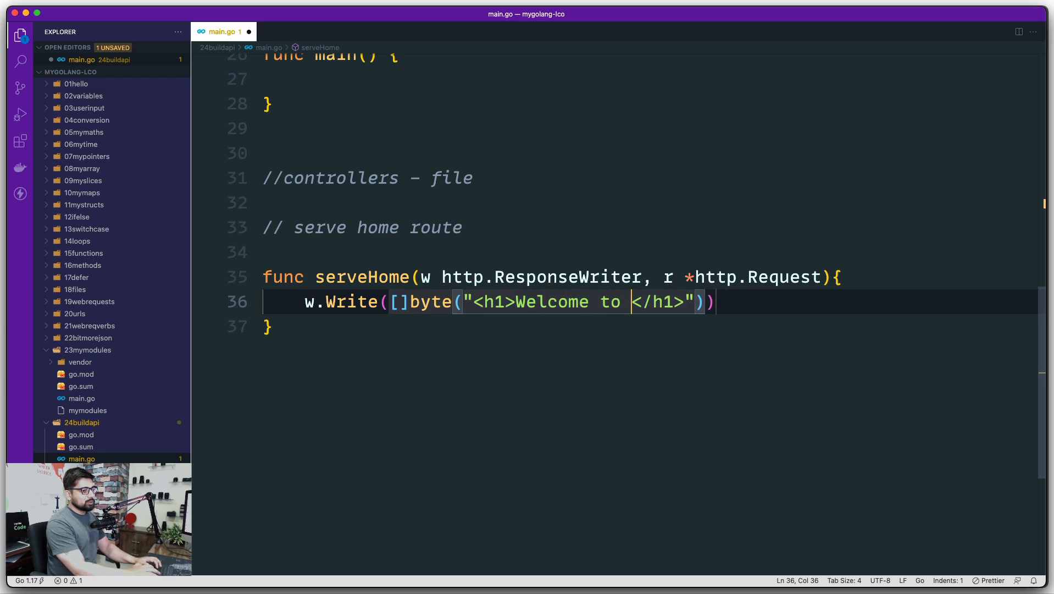
pyautogui.write('API by Learn')
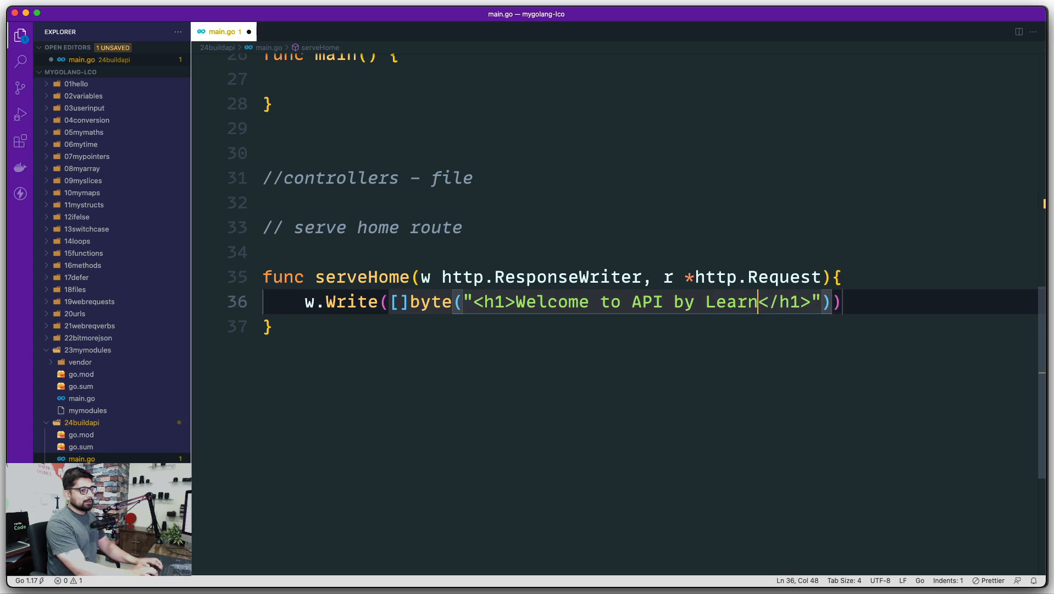
pyautogui.write('CodeONli')
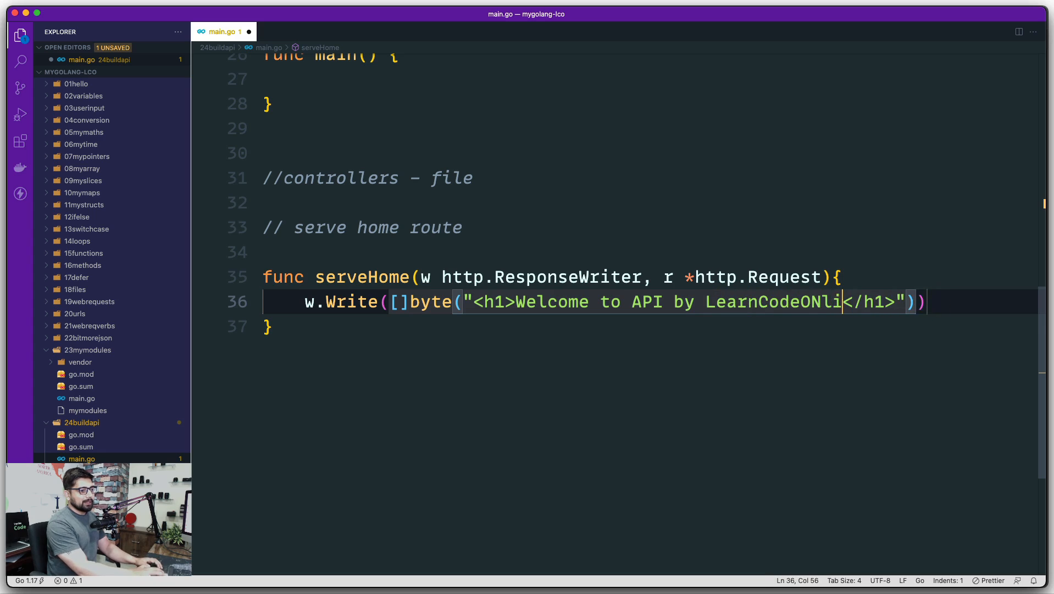
pyautogui.write('ne')
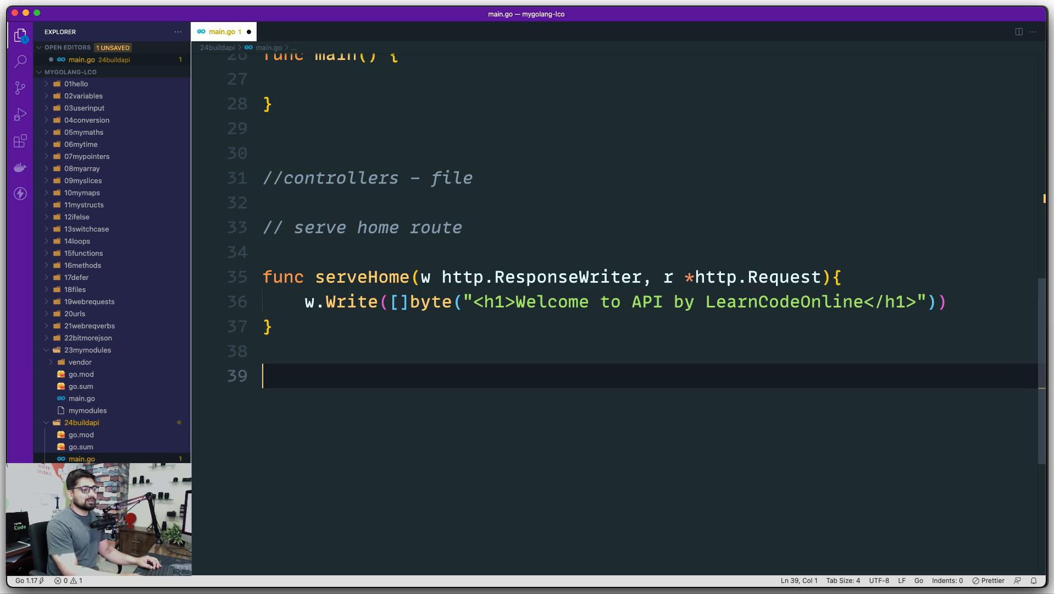
pyautogui.moveTo(438, 241)
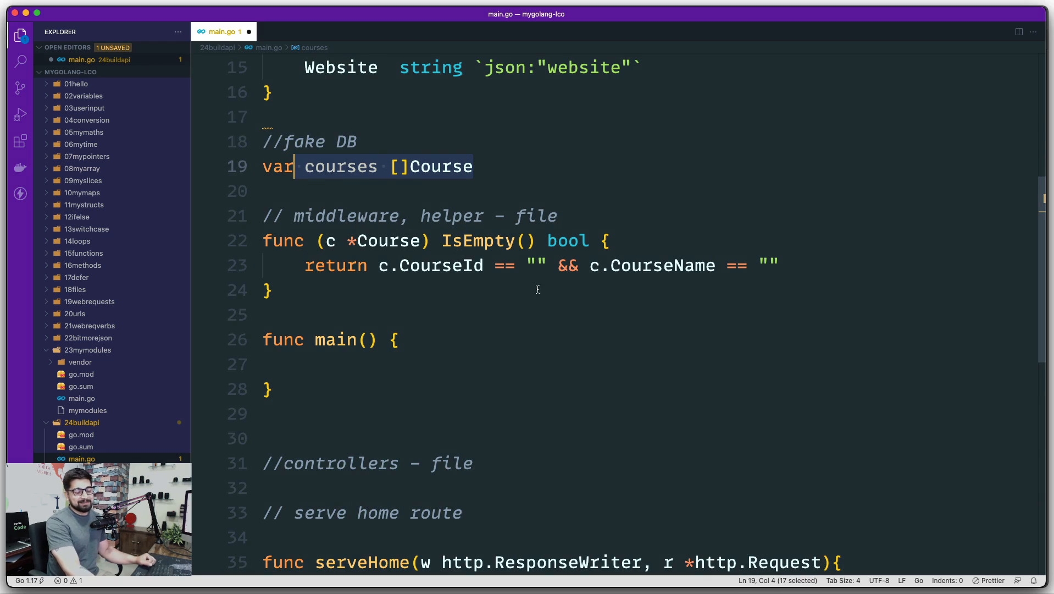
pyautogui.scroll(-3)
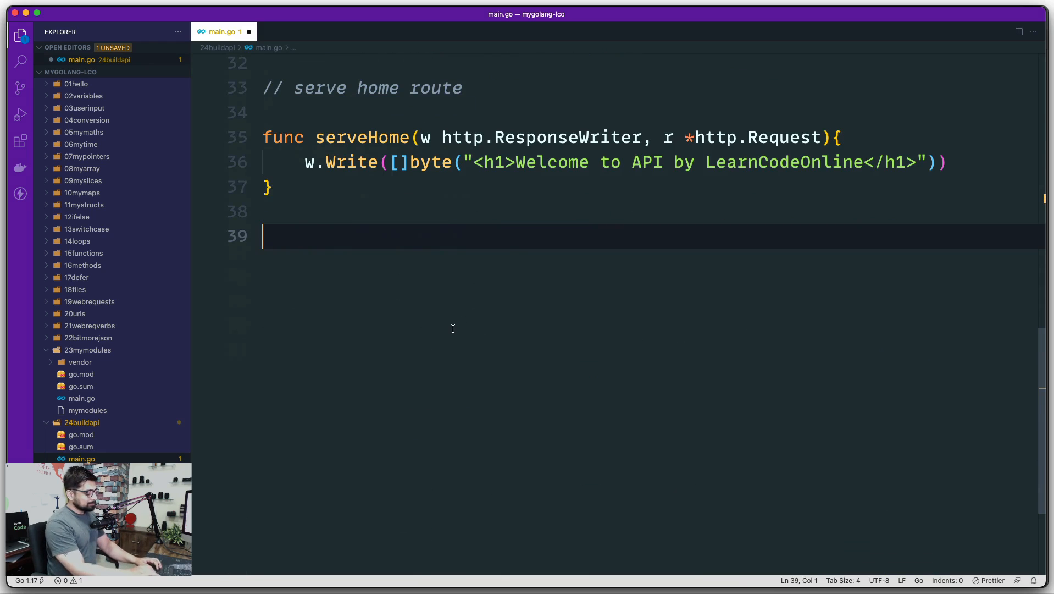
# - Declare a func getAllCourses with empty parentheses
pyautogui.write('func')
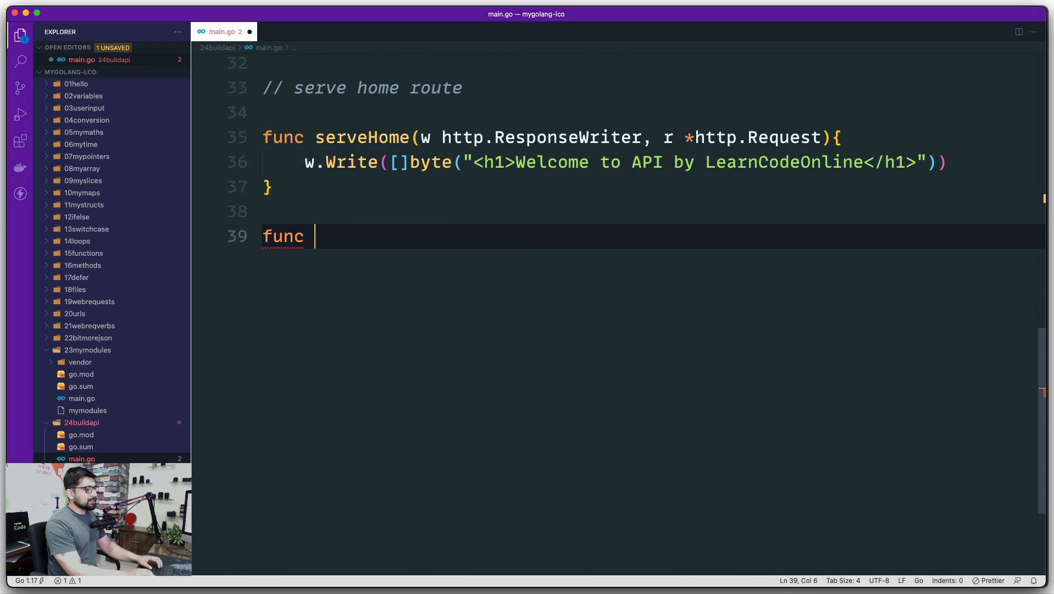
pyautogui.write('getA')
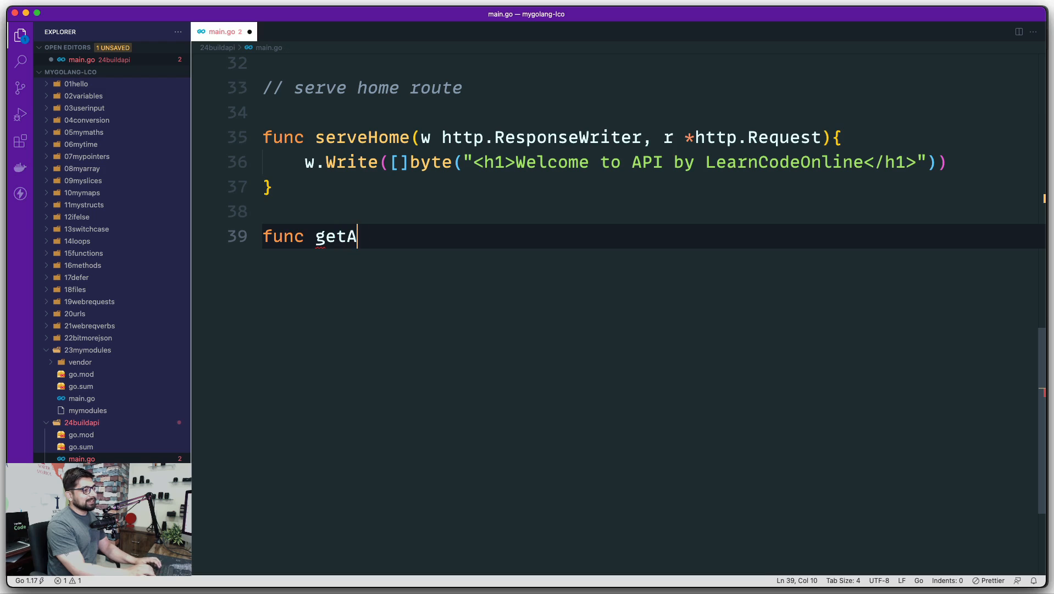
pyautogui.write('llCour')
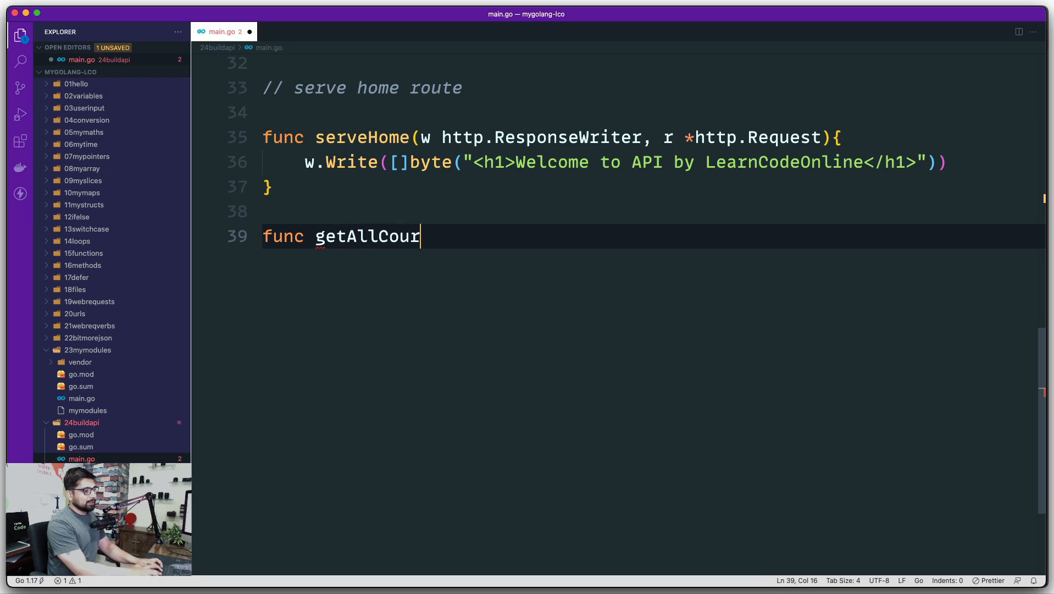
pyautogui.write('ses')
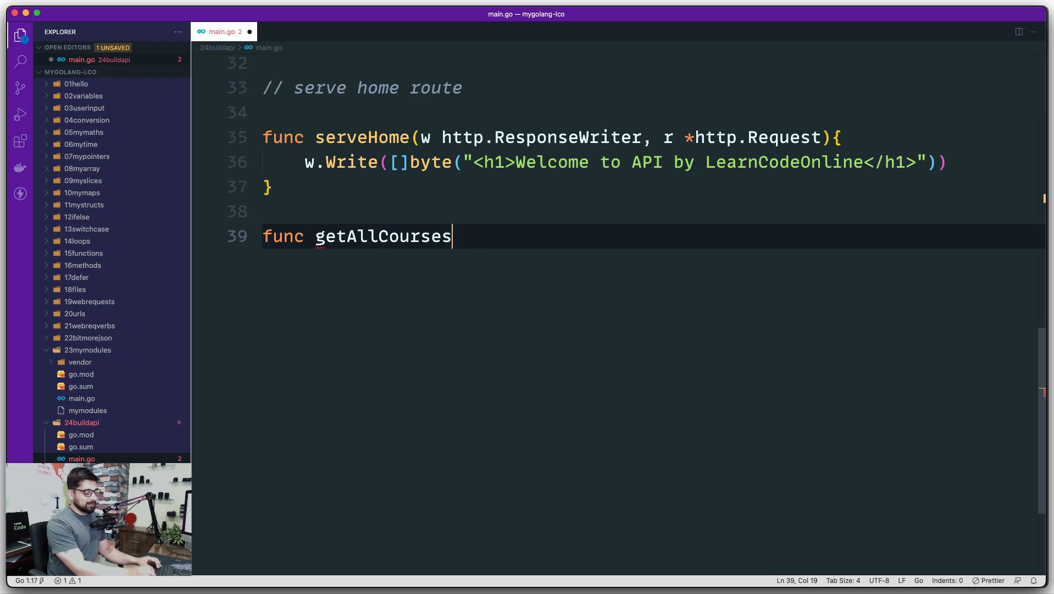
pyautogui.write('()')
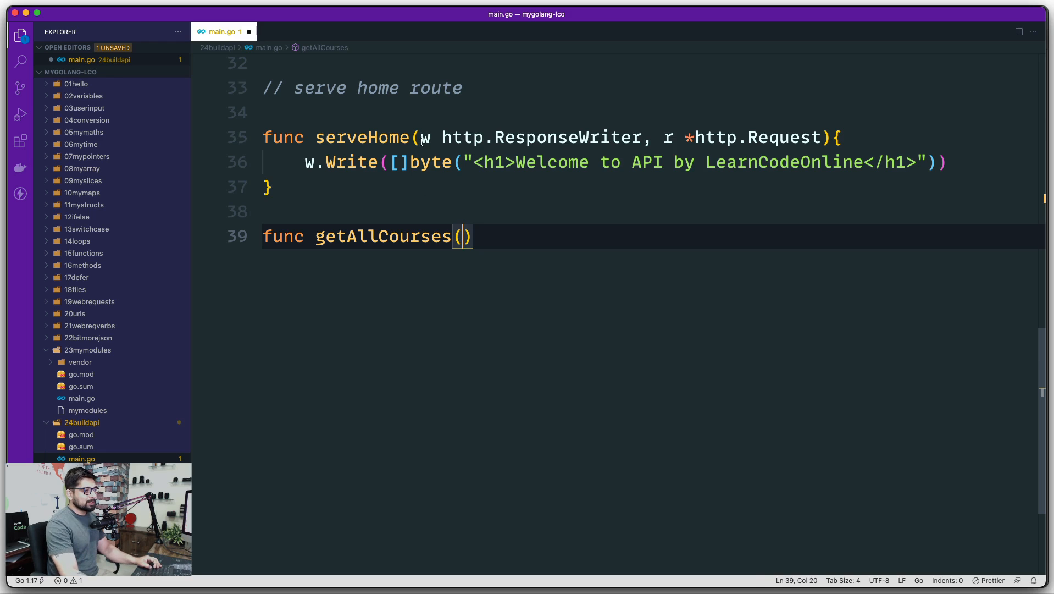
# - Reuse serveHome's parameters w http.ResponseWriter, r *http.Request and give getAllCourses an empty body
pyautogui.moveTo(418, 138); pyautogui.dragTo(818, 138)
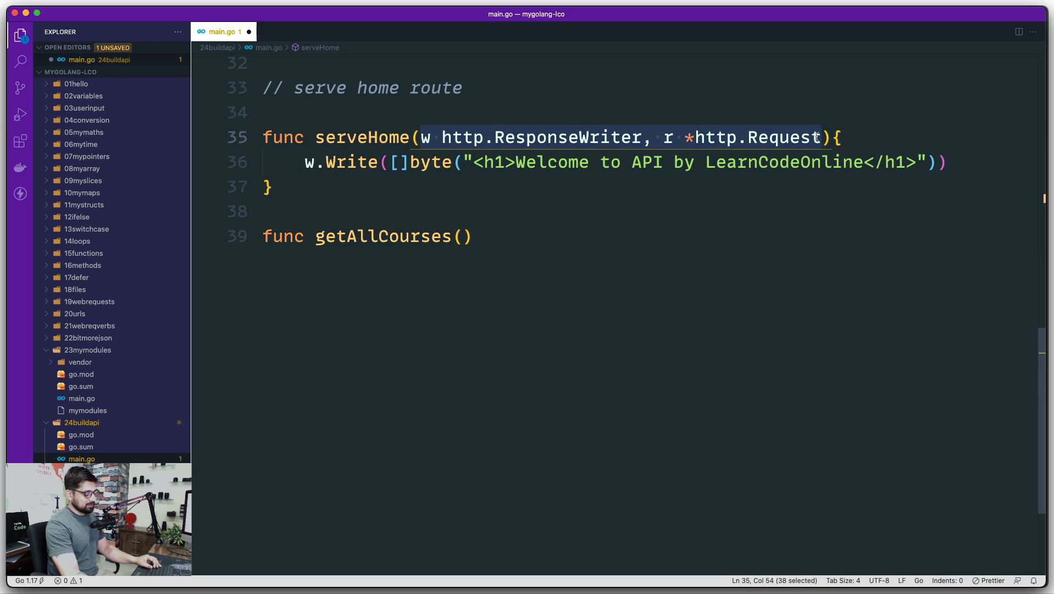
pyautogui.write('w http.ResponseWriter, r *http.Request')
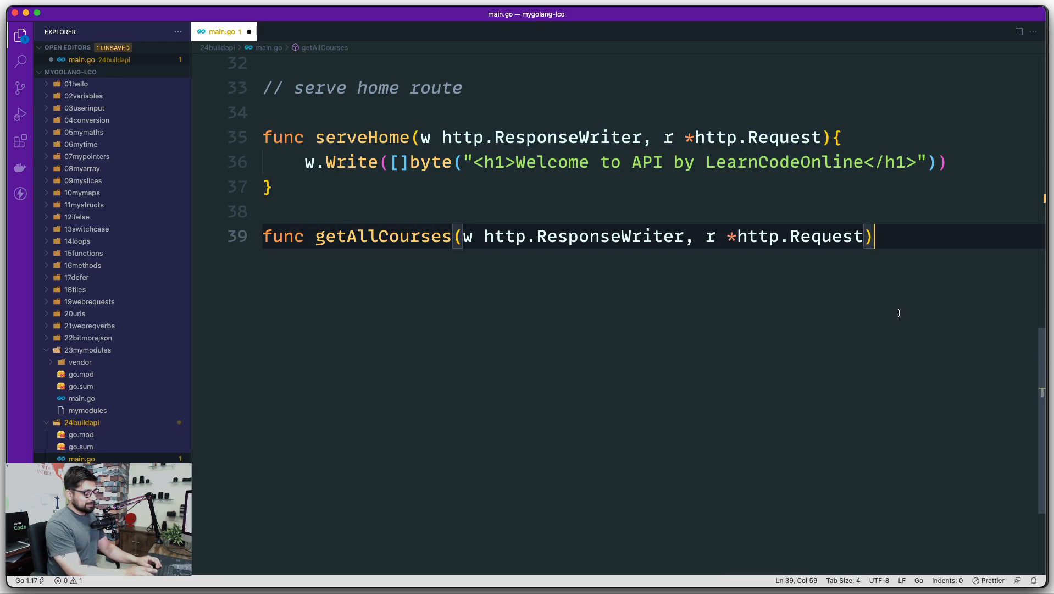
pyautogui.write('{')
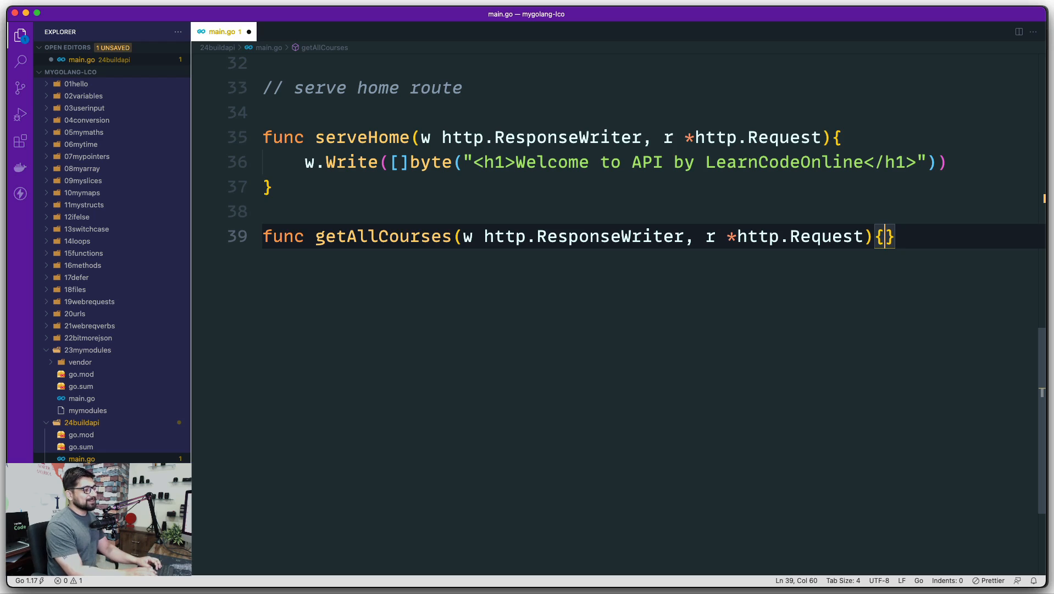
pyautogui.press('Enter')
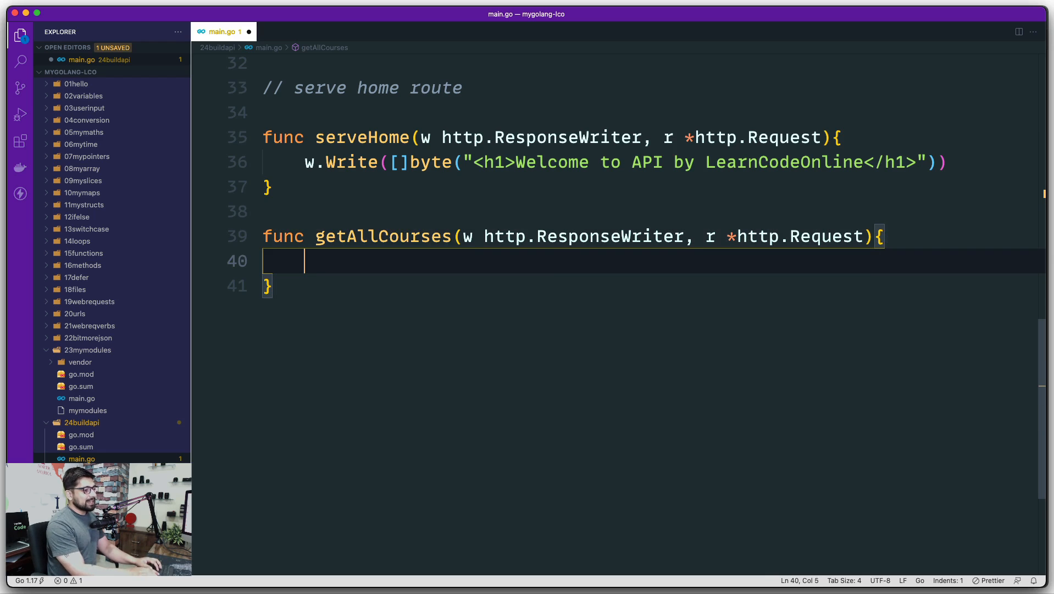
# - Have getAllCourses print "Get all courses" via fmt.Println, with a new line after it
pyautogui.write('fmt.Println()')
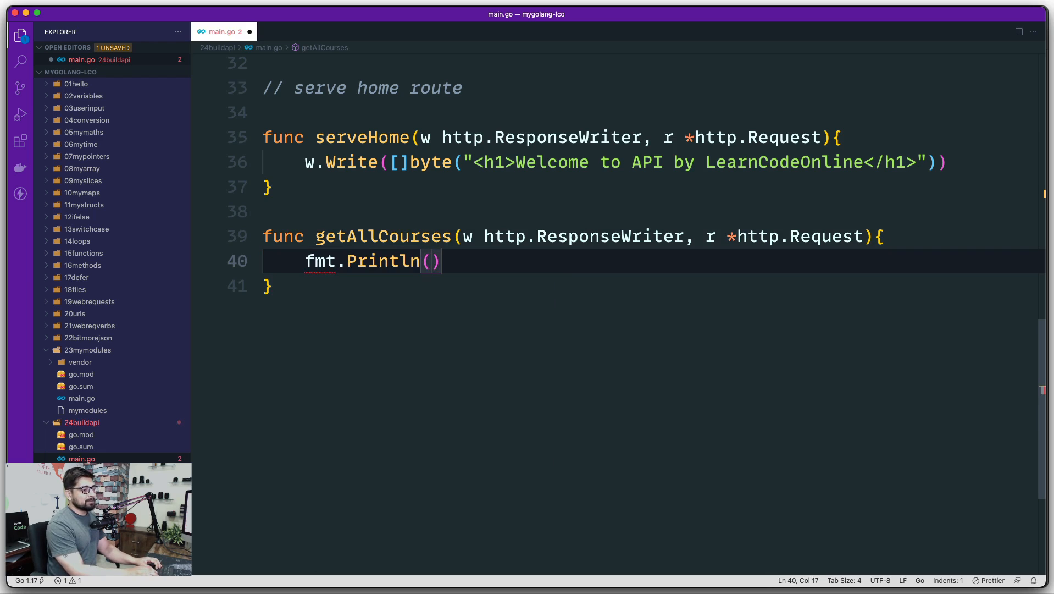
pyautogui.write('"')
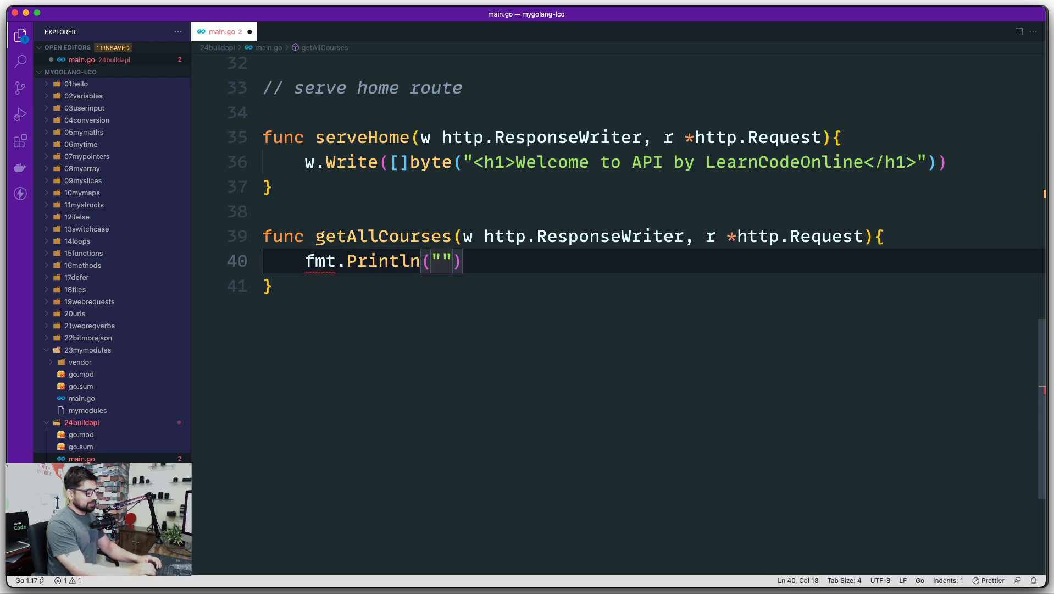
pyautogui.write('Get all c')
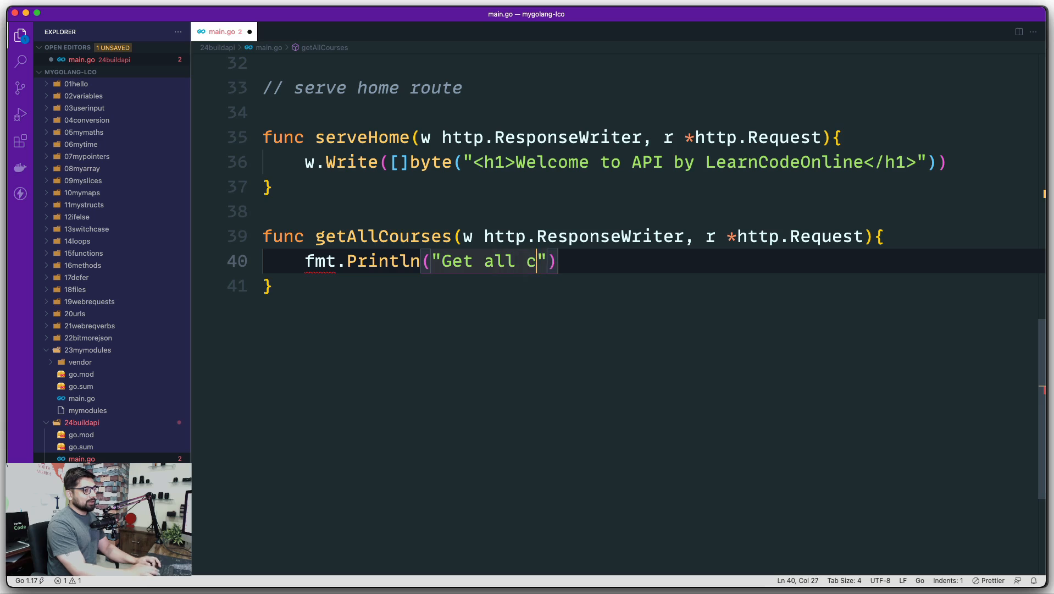
pyautogui.write('ourses')
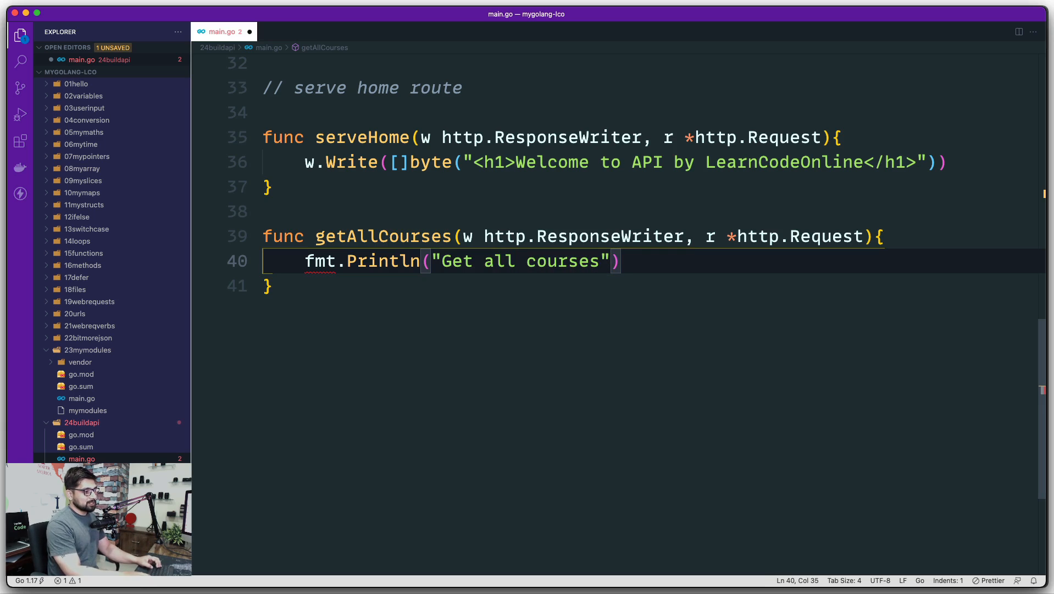
pyautogui.press('Enter')
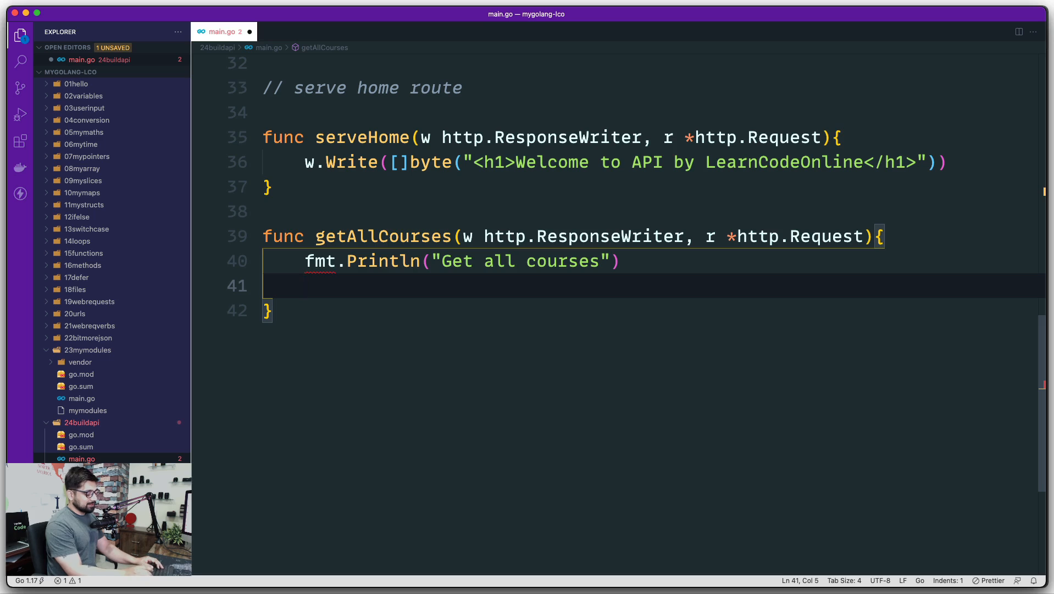
# - Set the response header Content-Type to "applicatioan/json" via w.Header().Set and save the file
pyautogui.write('w.')
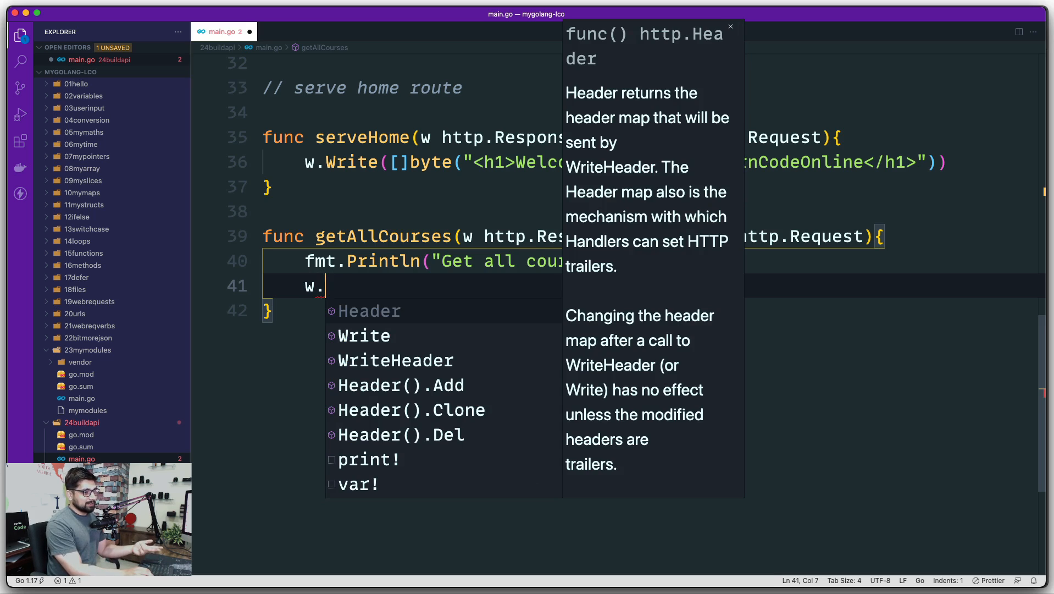
pyautogui.click(369, 310)
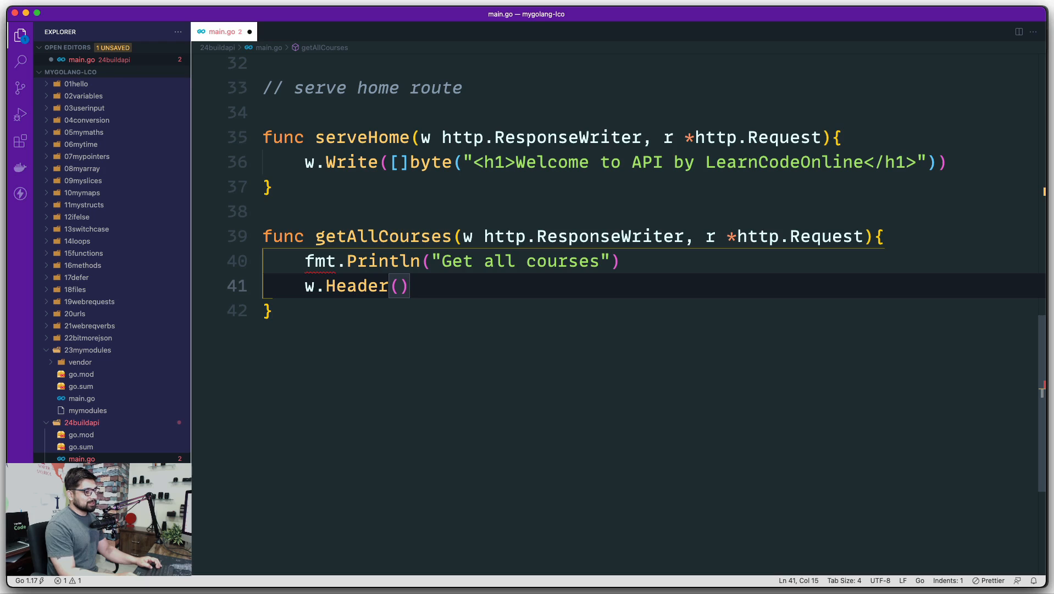
pyautogui.write('.Set(')
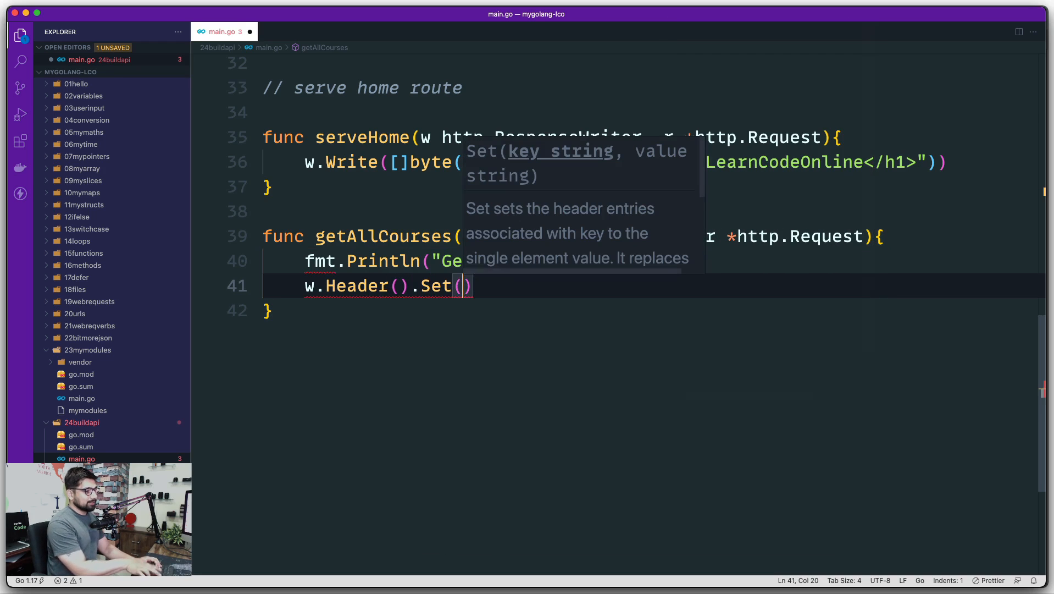
pyautogui.write('""')
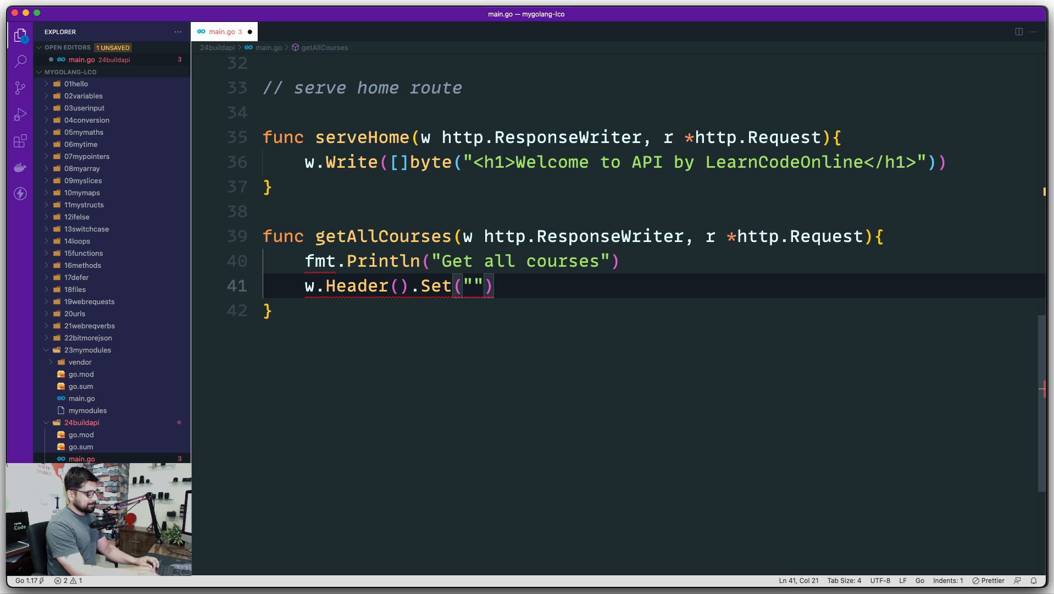
pyautogui.write('Content-')
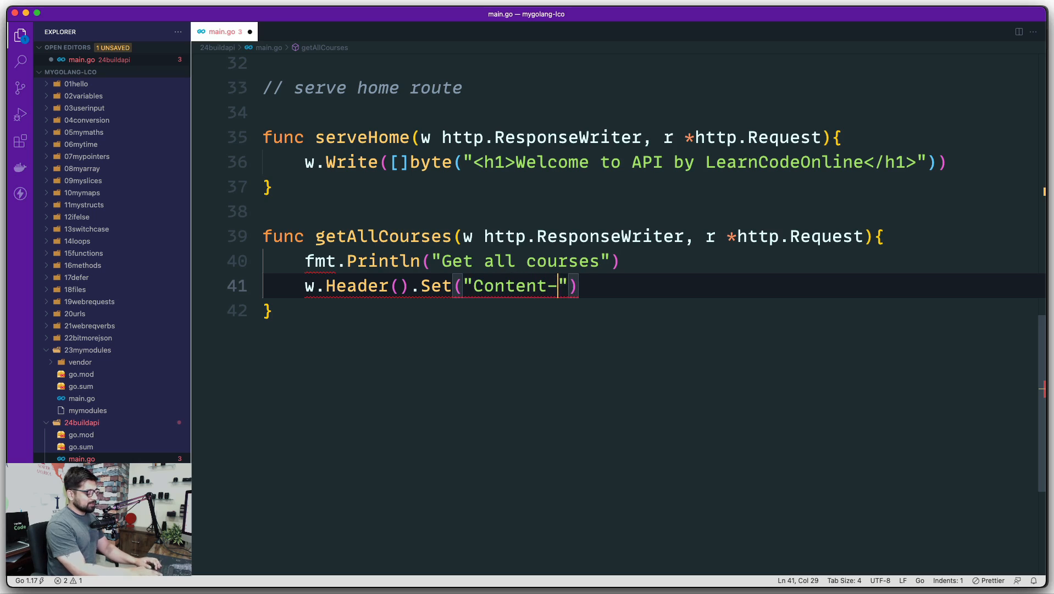
pyautogui.write('Type')
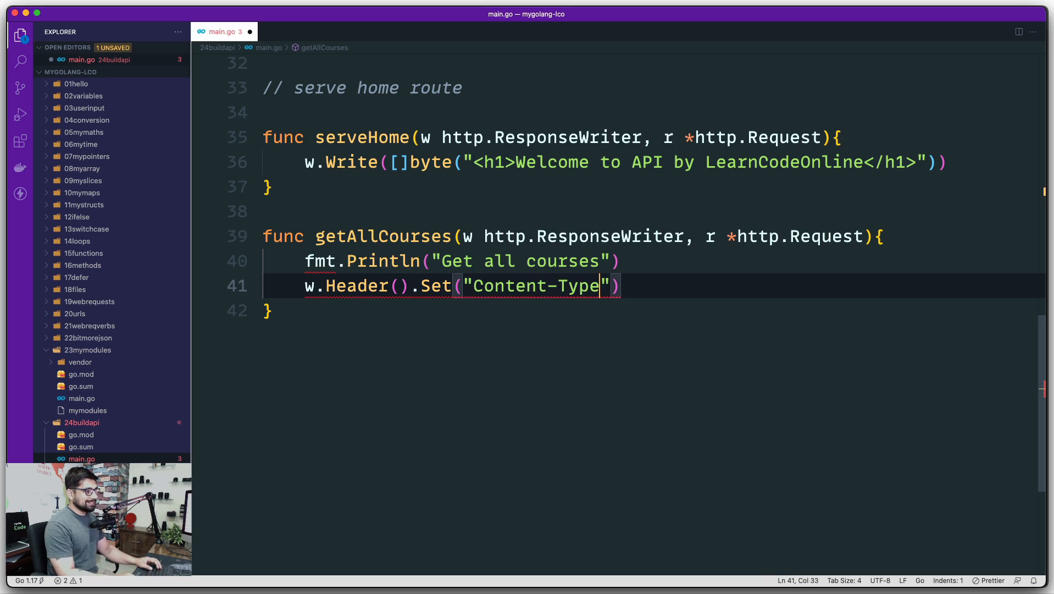
pyautogui.write(', ""')
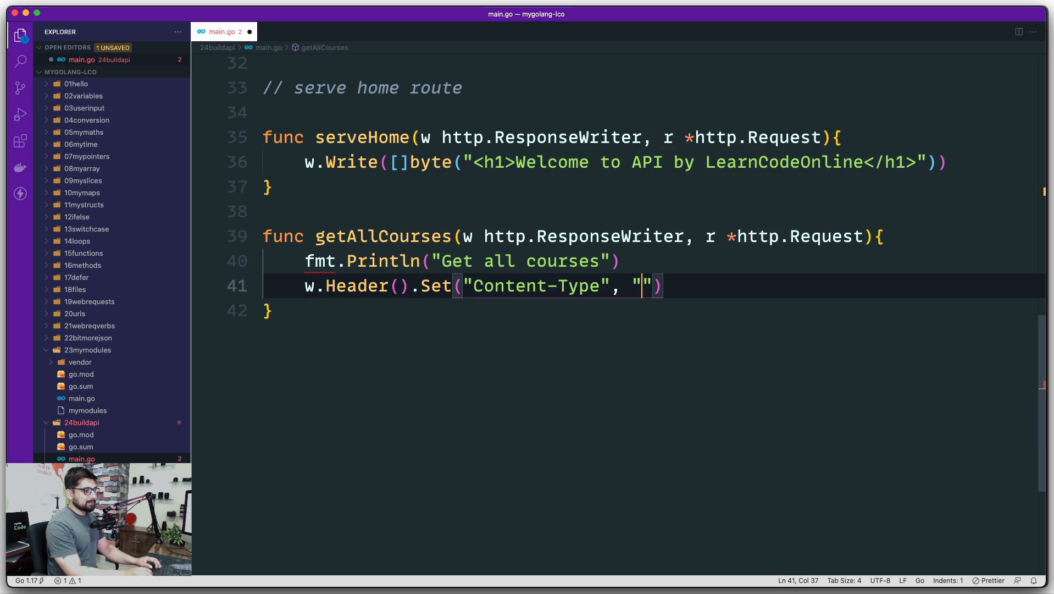
pyautogui.write('applic')
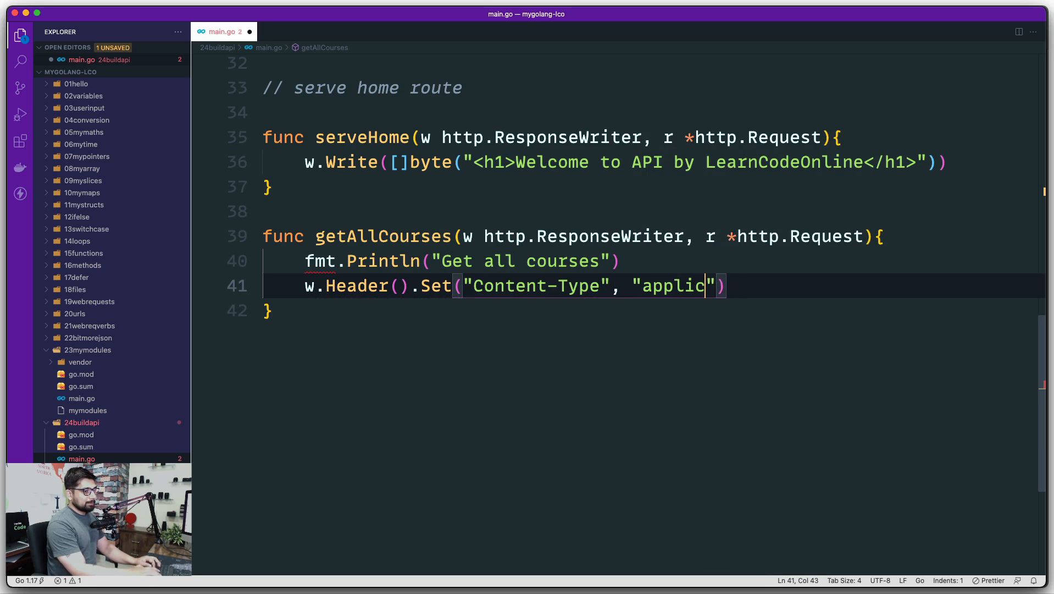
pyautogui.write('atioan/j')
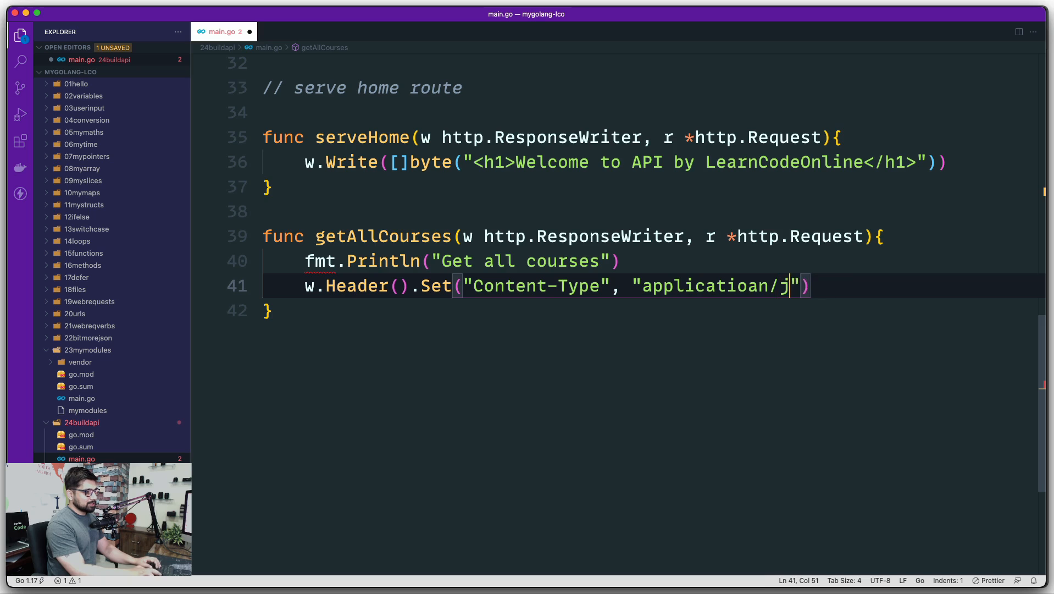
pyautogui.write('son')
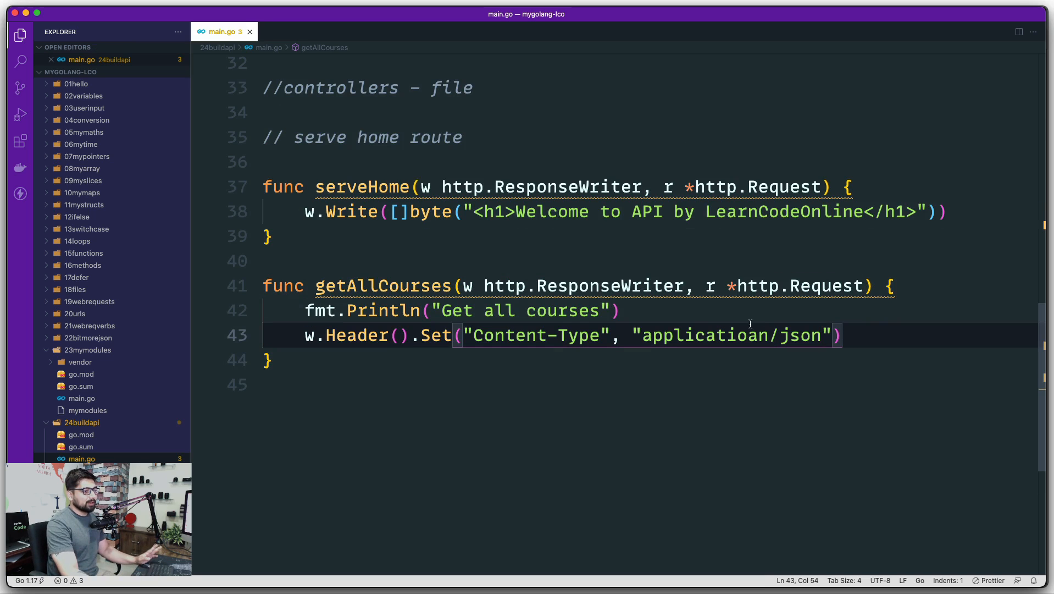
pyautogui.scroll(-3)
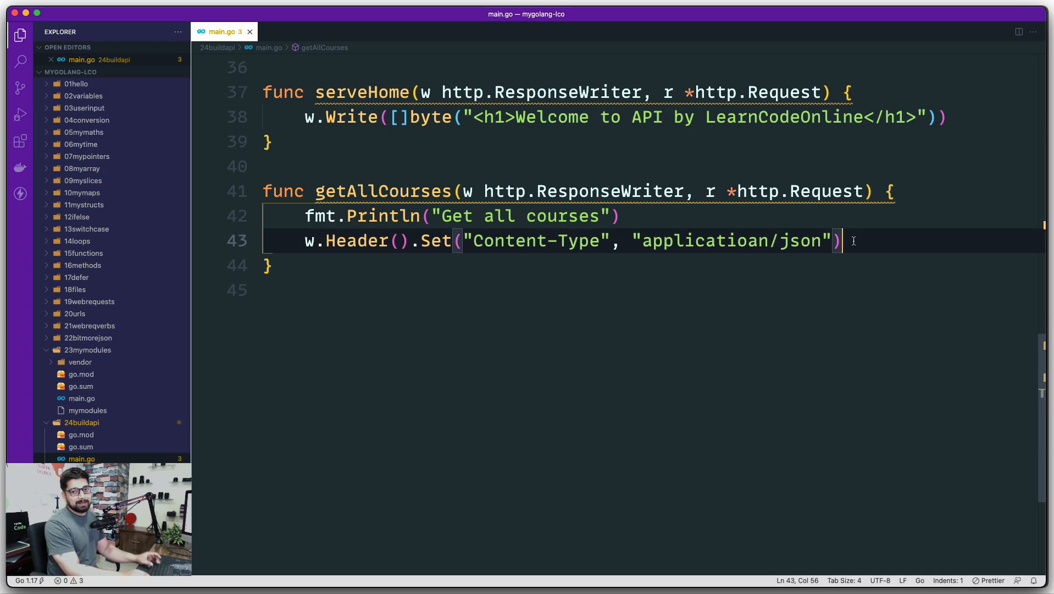
# - Add a json.NewEncoder(w).Encode() call with empty arguments in getAllCourses
pyautogui.press('Enter')
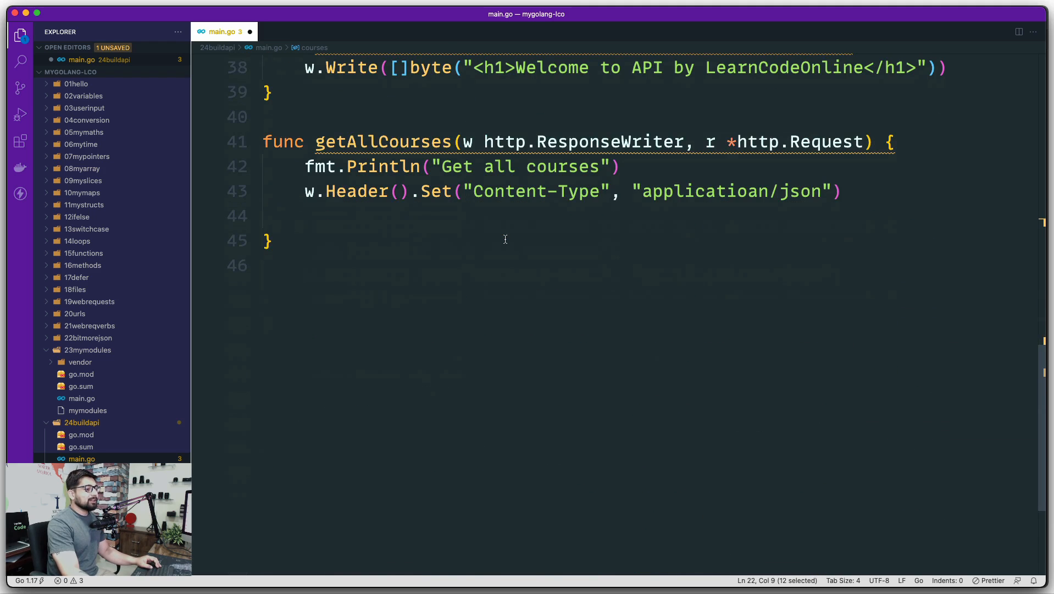
pyautogui.write('j')
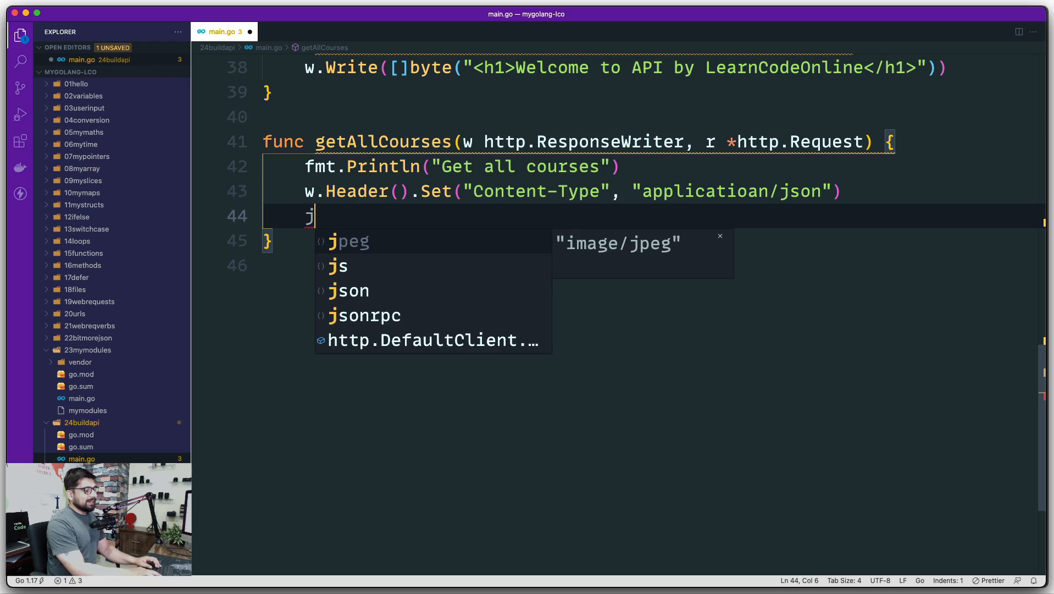
pyautogui.write('son')
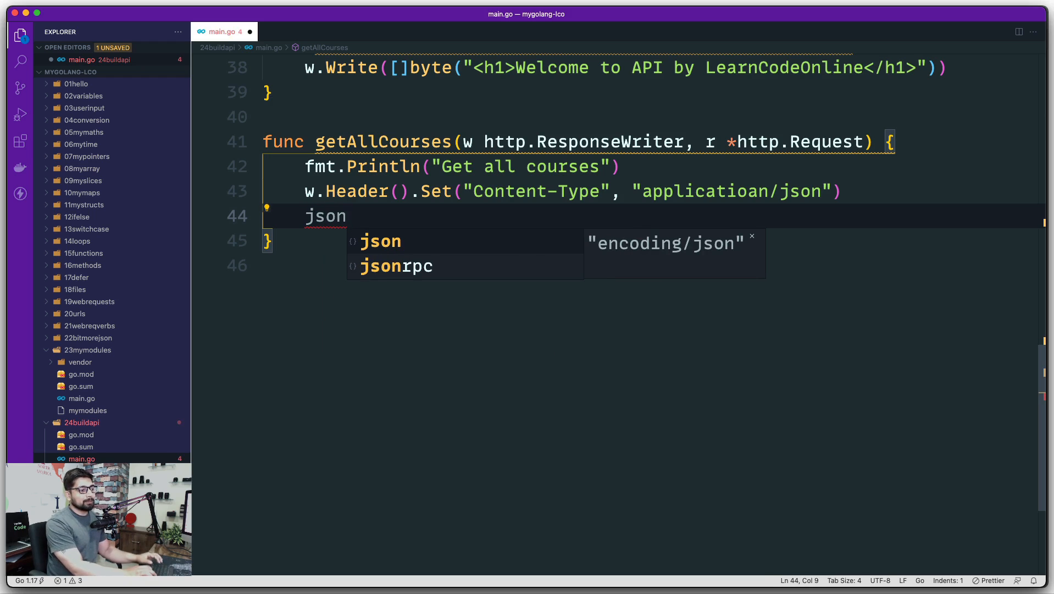
pyautogui.write('.')
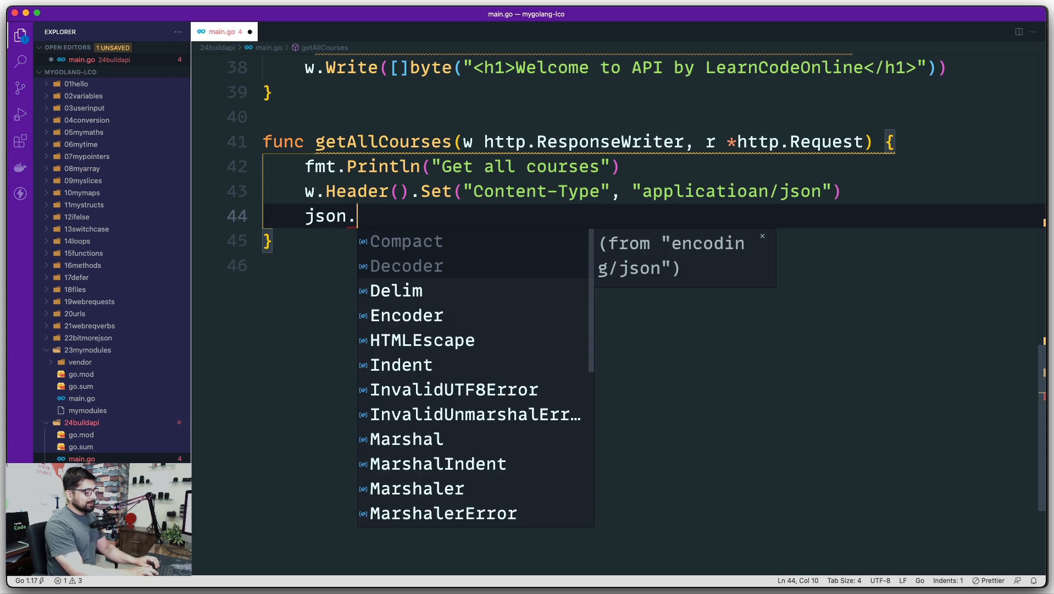
pyautogui.write('N')
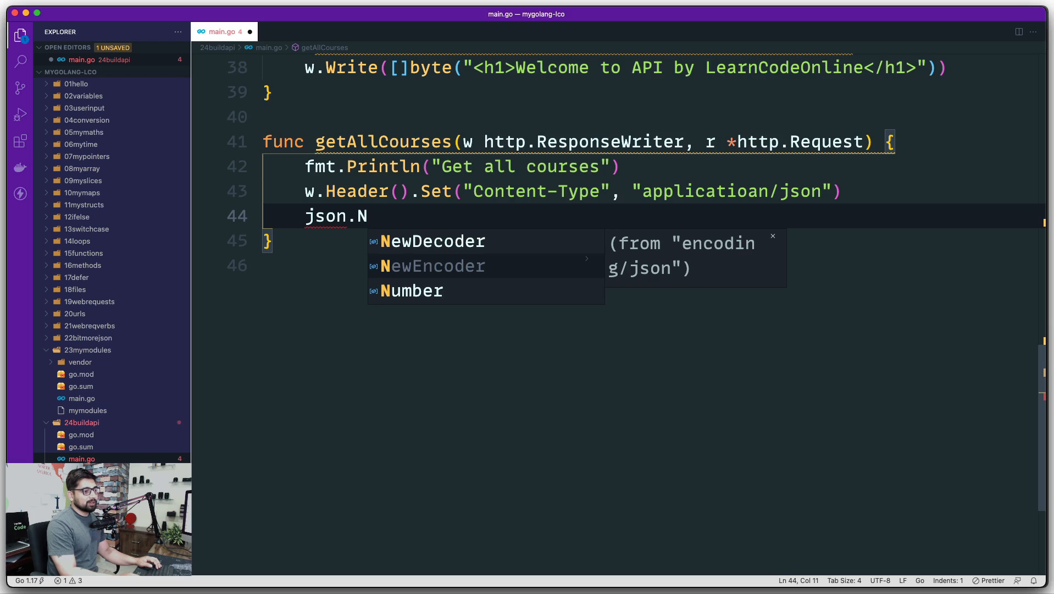
pyautogui.click(435, 265)
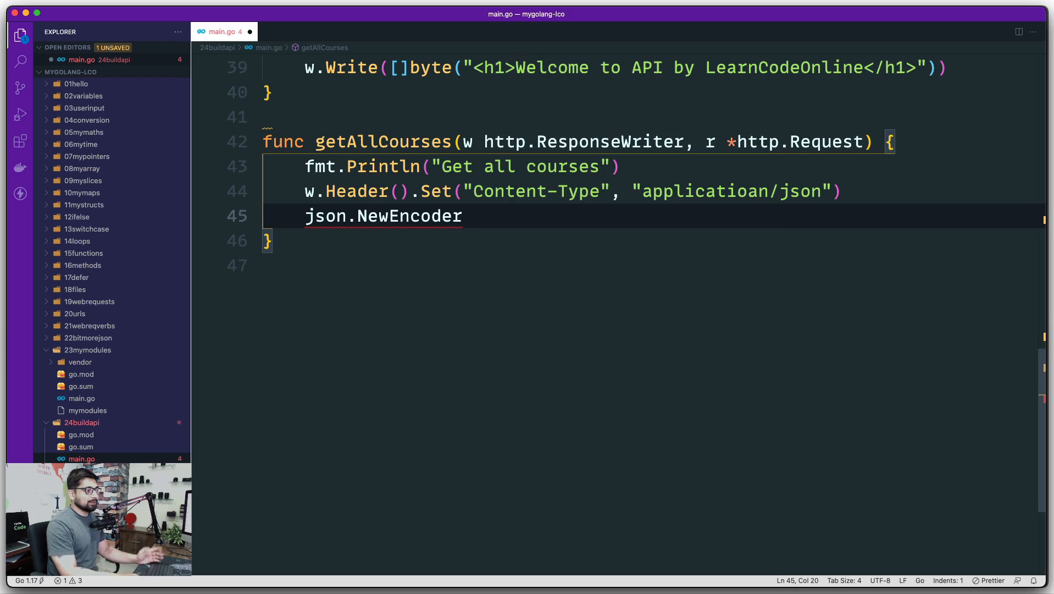
pyautogui.write('()')
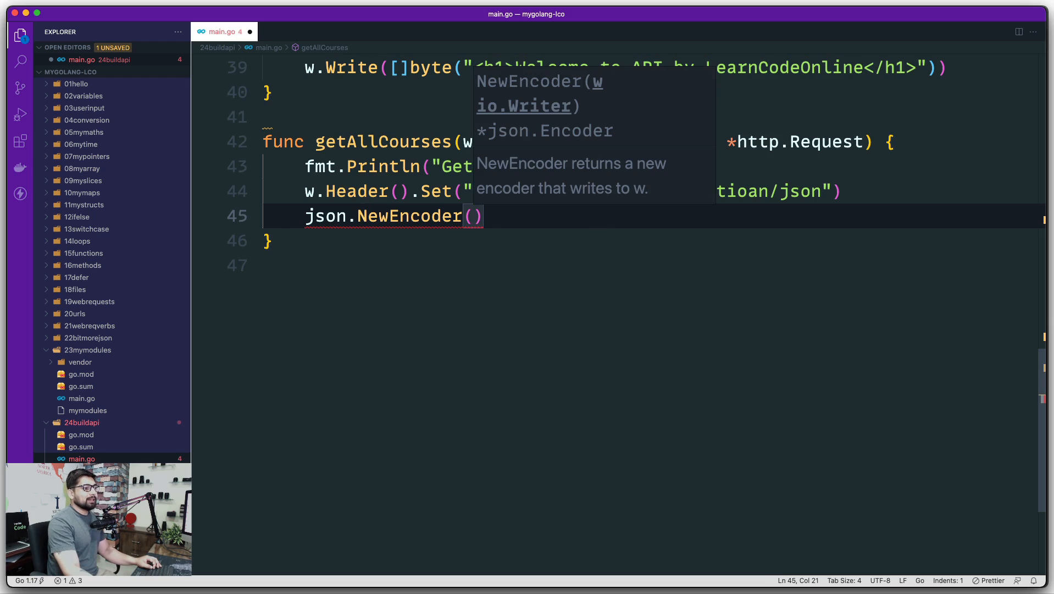
pyautogui.moveTo(553, 211)
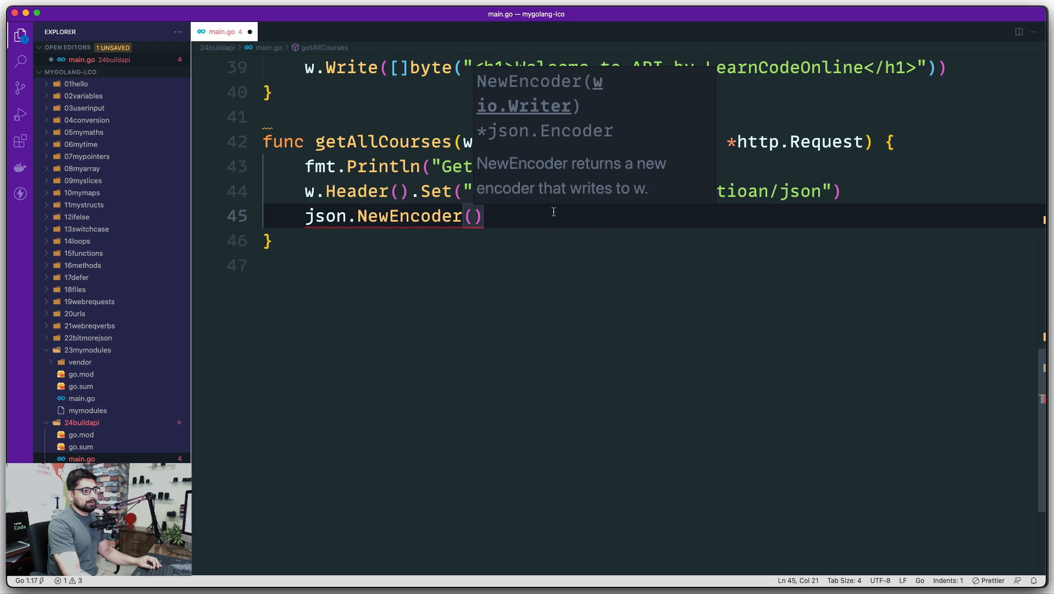
pyautogui.moveTo(552, 280)
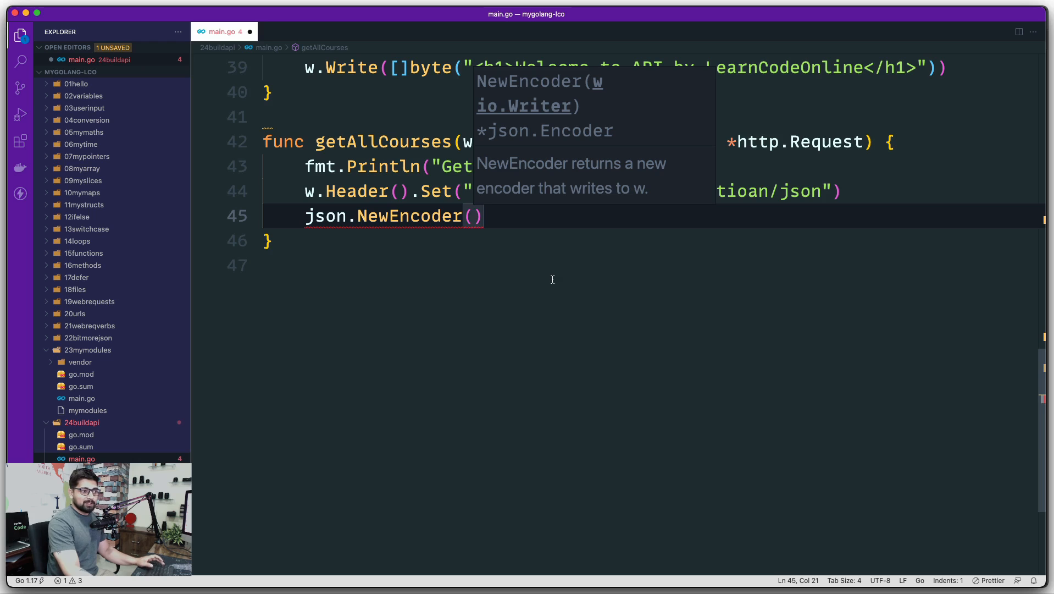
pyautogui.write('w')
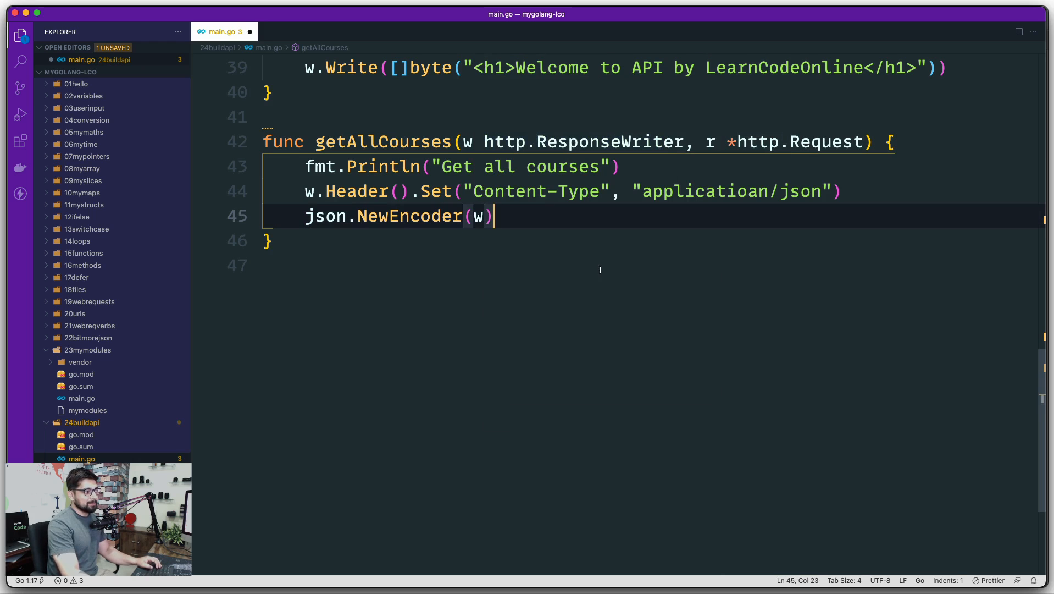
pyautogui.write('.Encode()')
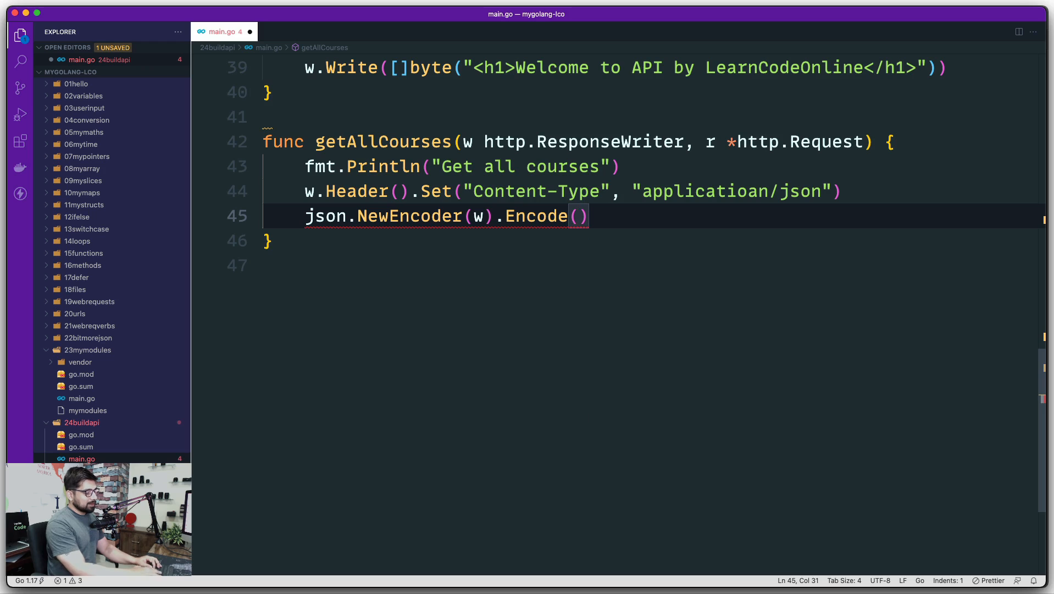
# - Pass courses to Encode() and review the courses slice under the fake DB
pyautogui.write('courses')
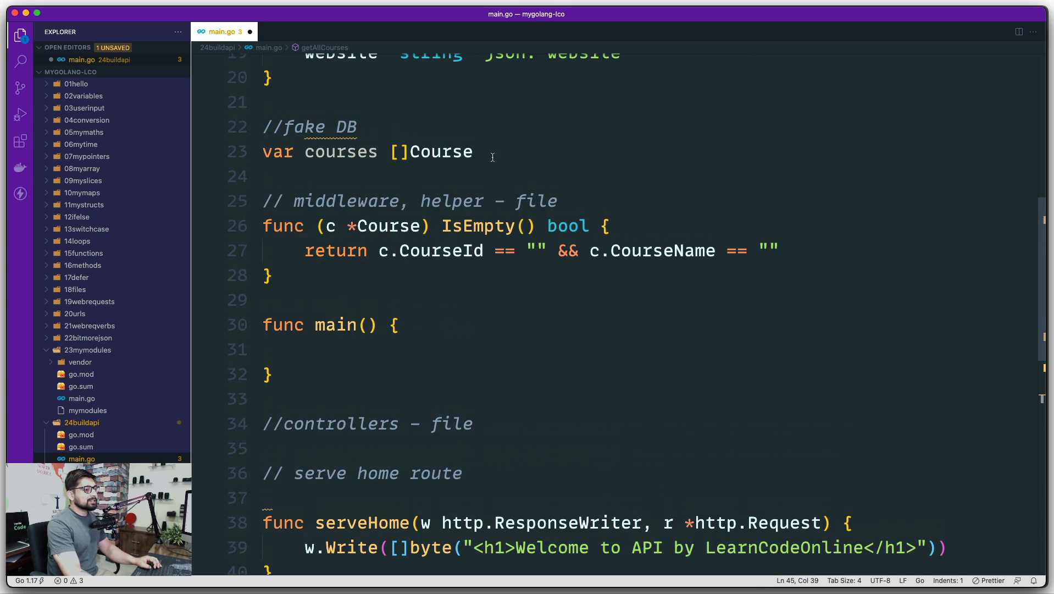
pyautogui.doubleClick(340, 152)
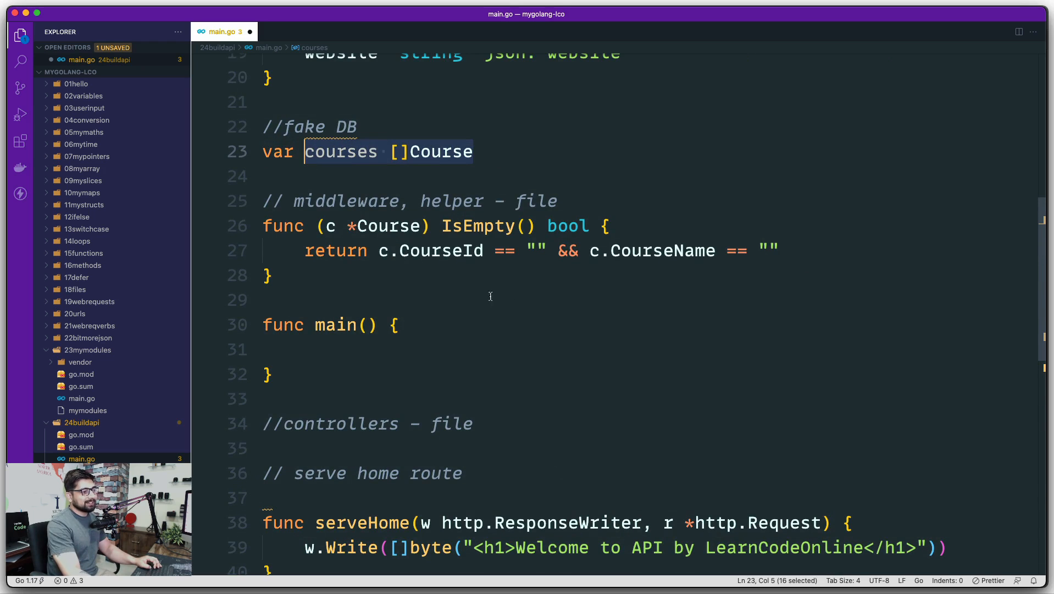